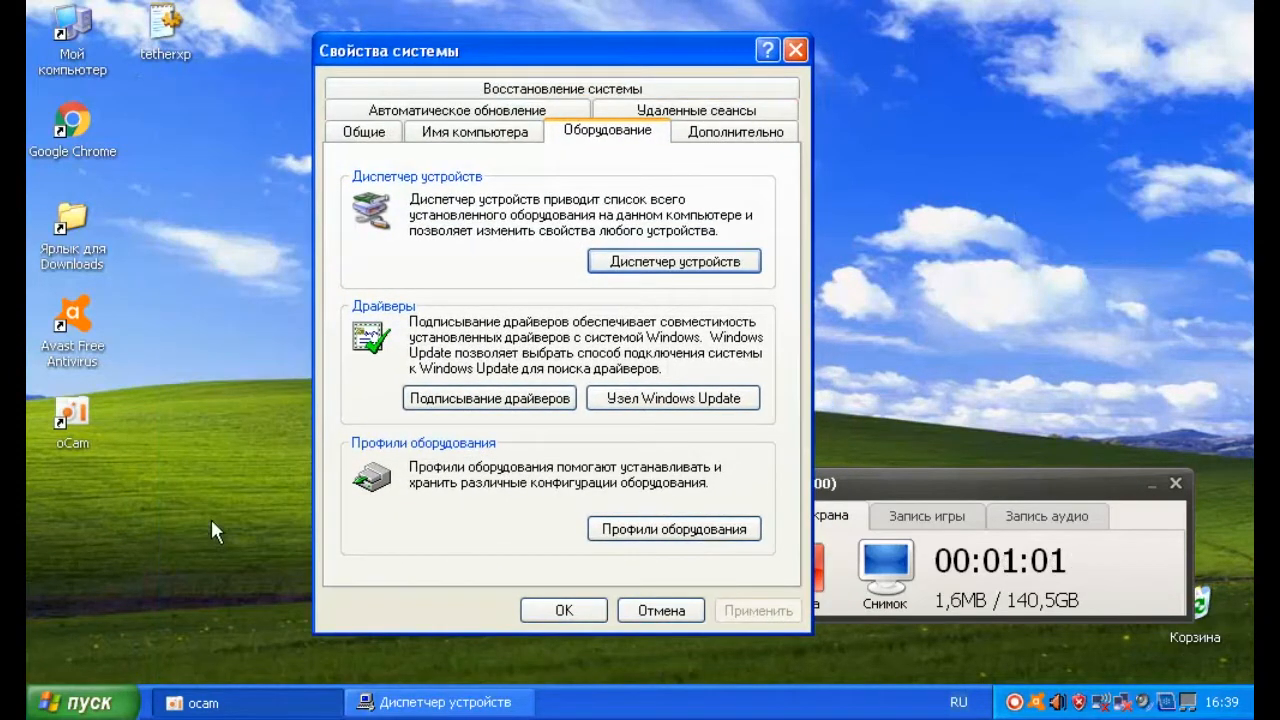
pyautogui.moveTo(364, 604)
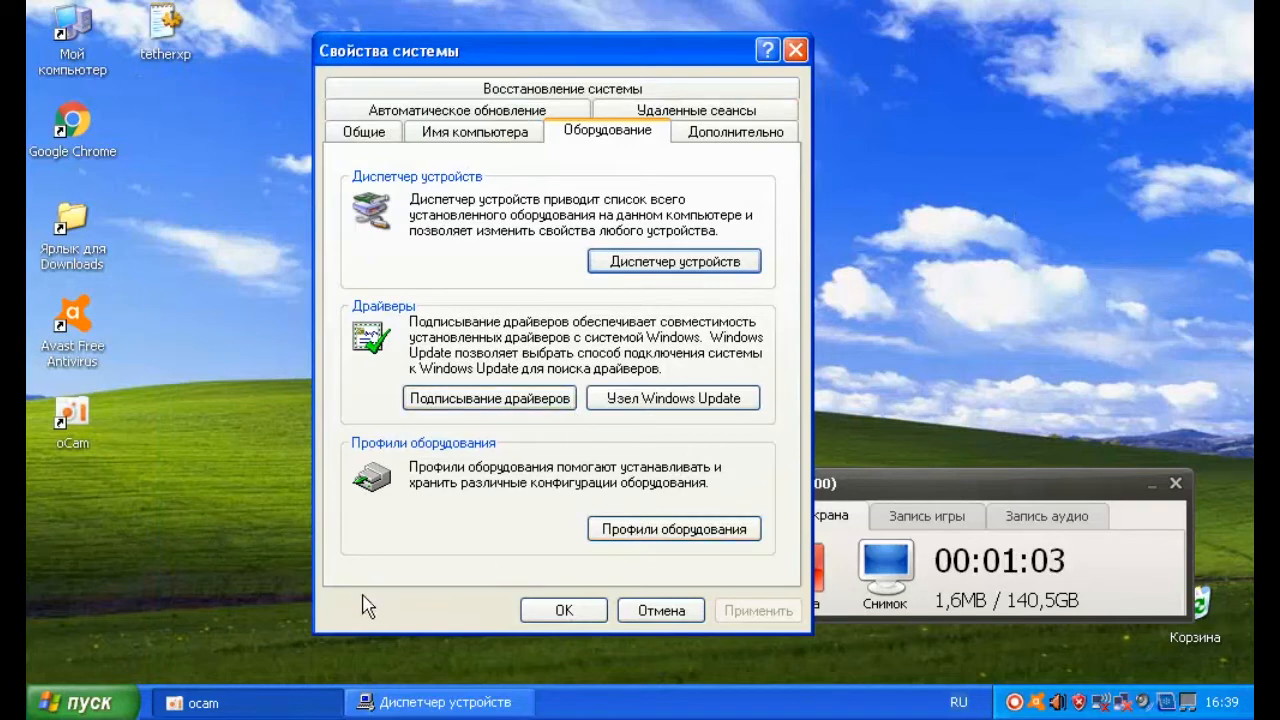
pyautogui.moveTo(396, 690)
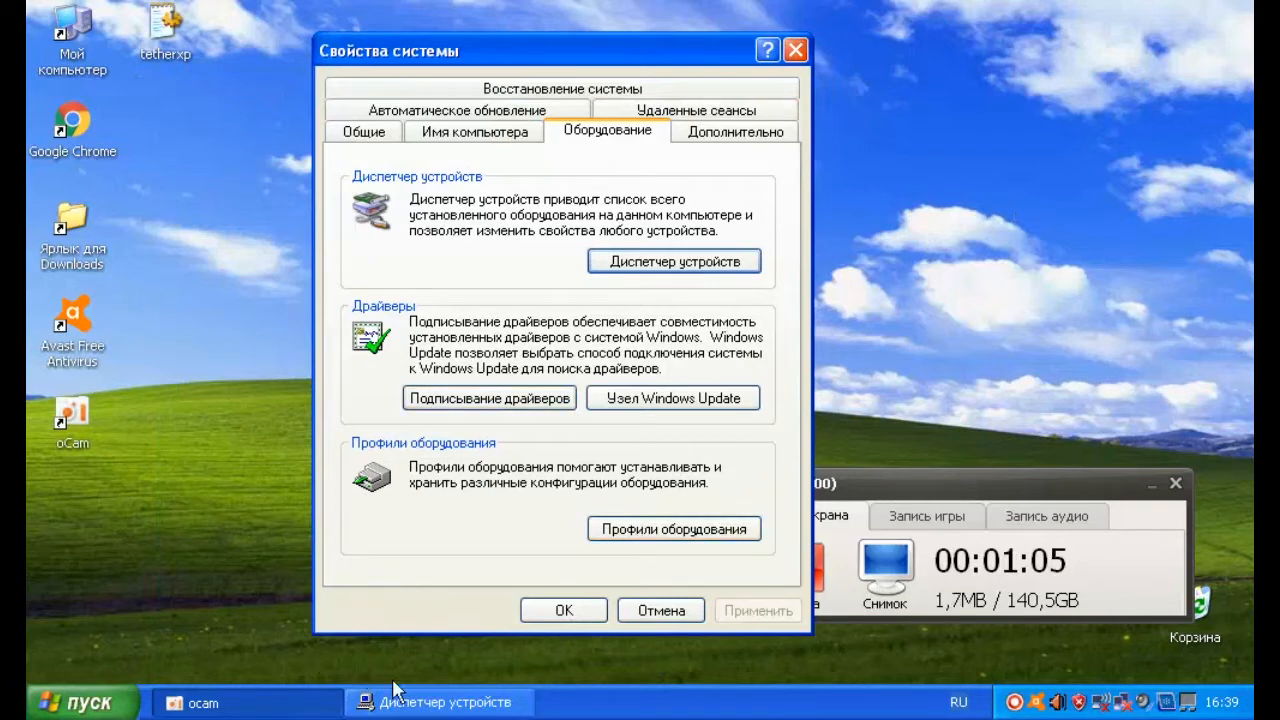
# - Bring up the installed device list and select the unrecognised RNDIS device under Other devices
pyautogui.click(672, 260)
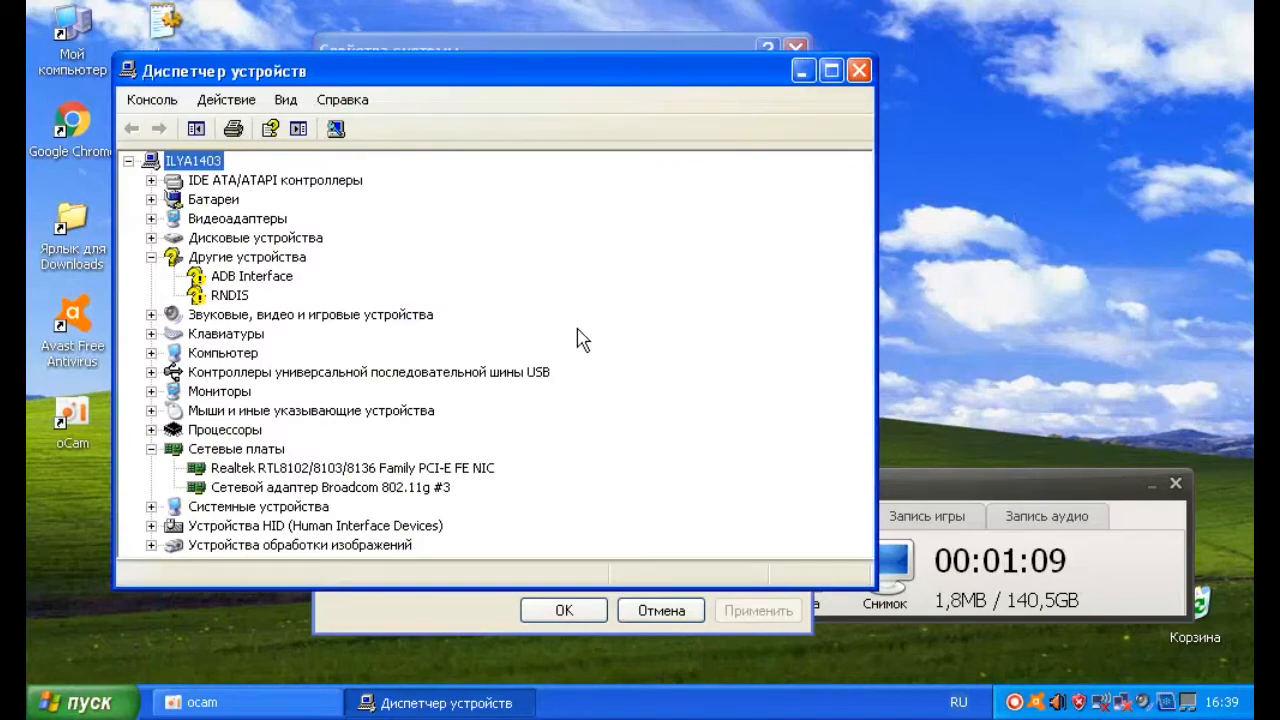
pyautogui.moveTo(244, 278)
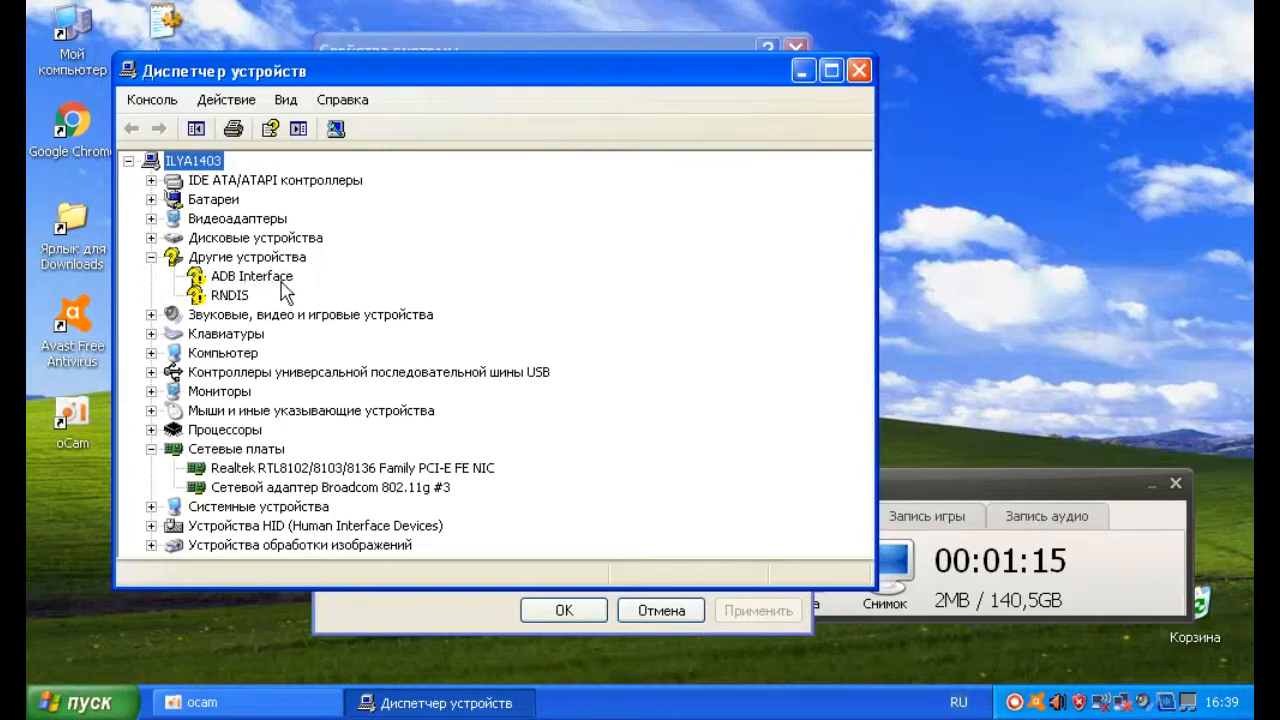
pyautogui.moveTo(232, 300)
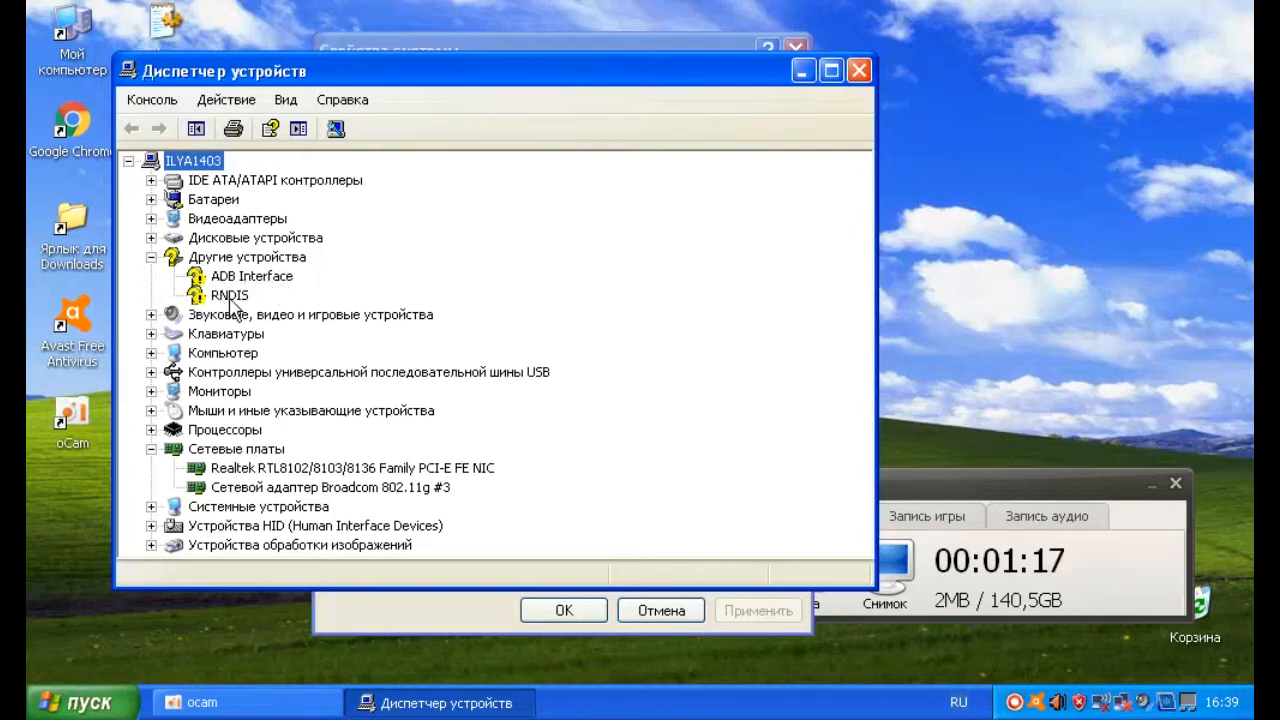
pyautogui.click(230, 296)
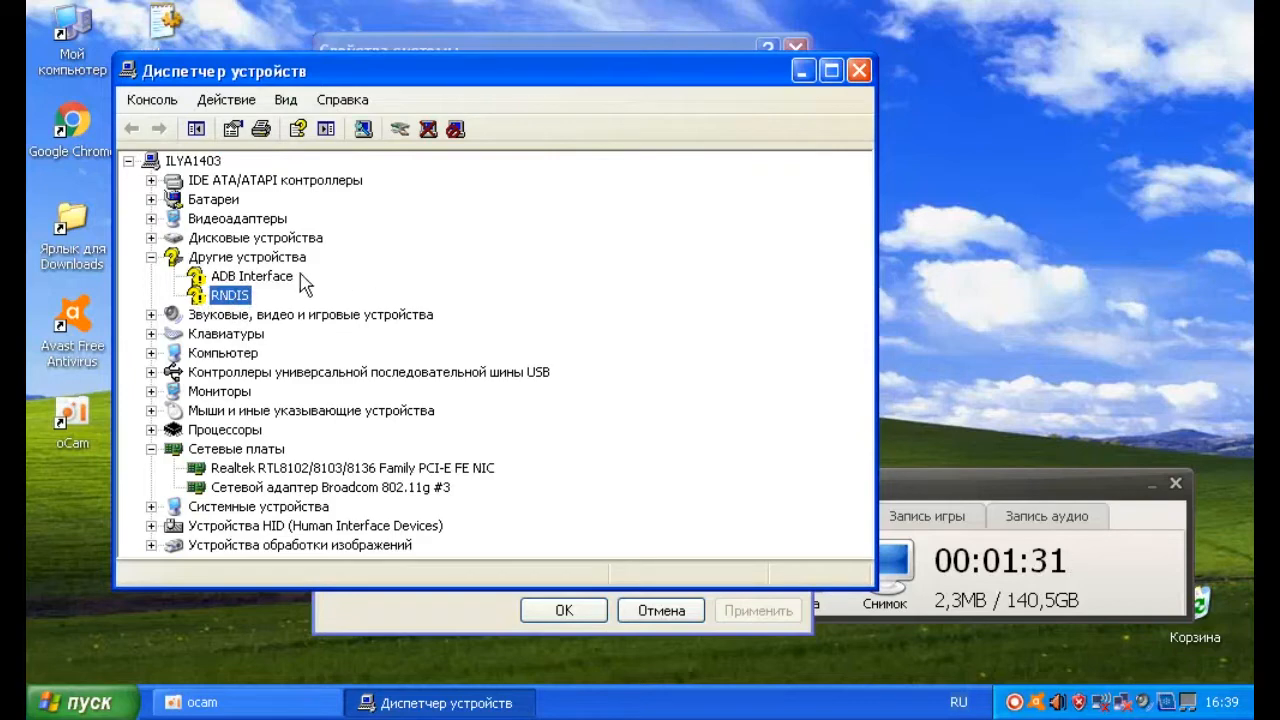
pyautogui.moveTo(230, 296)
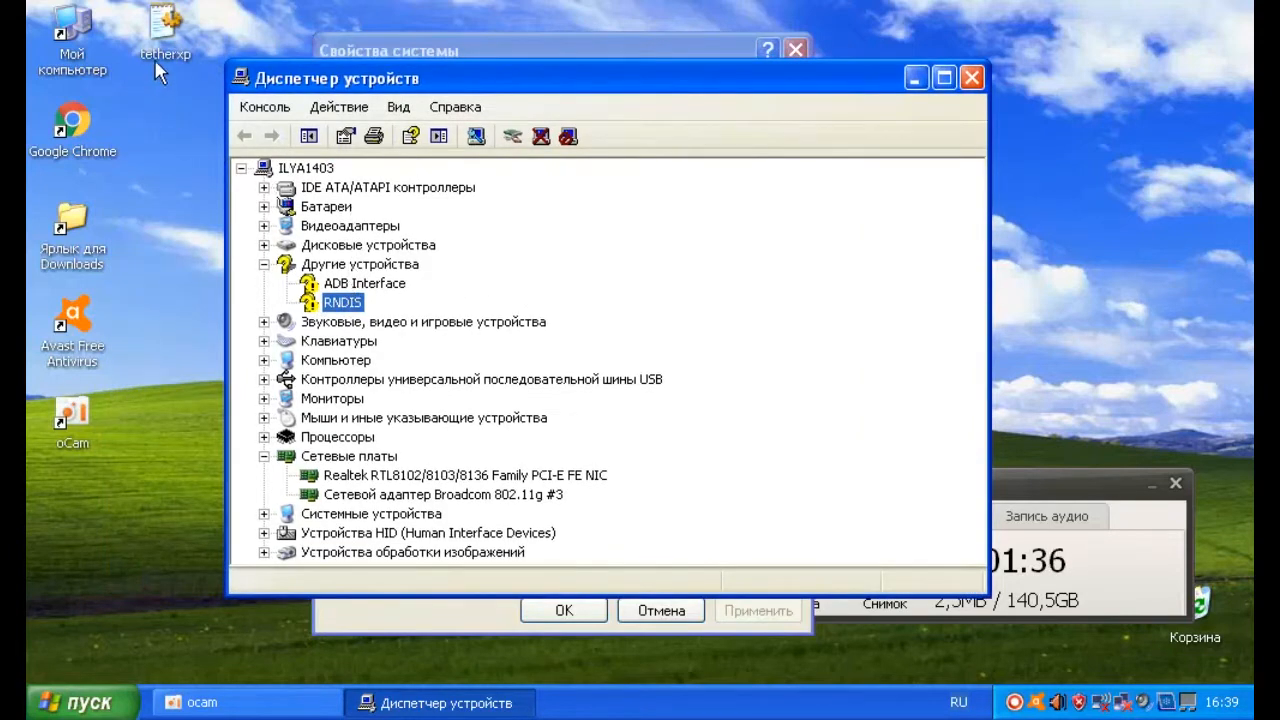
pyautogui.moveTo(178, 68)
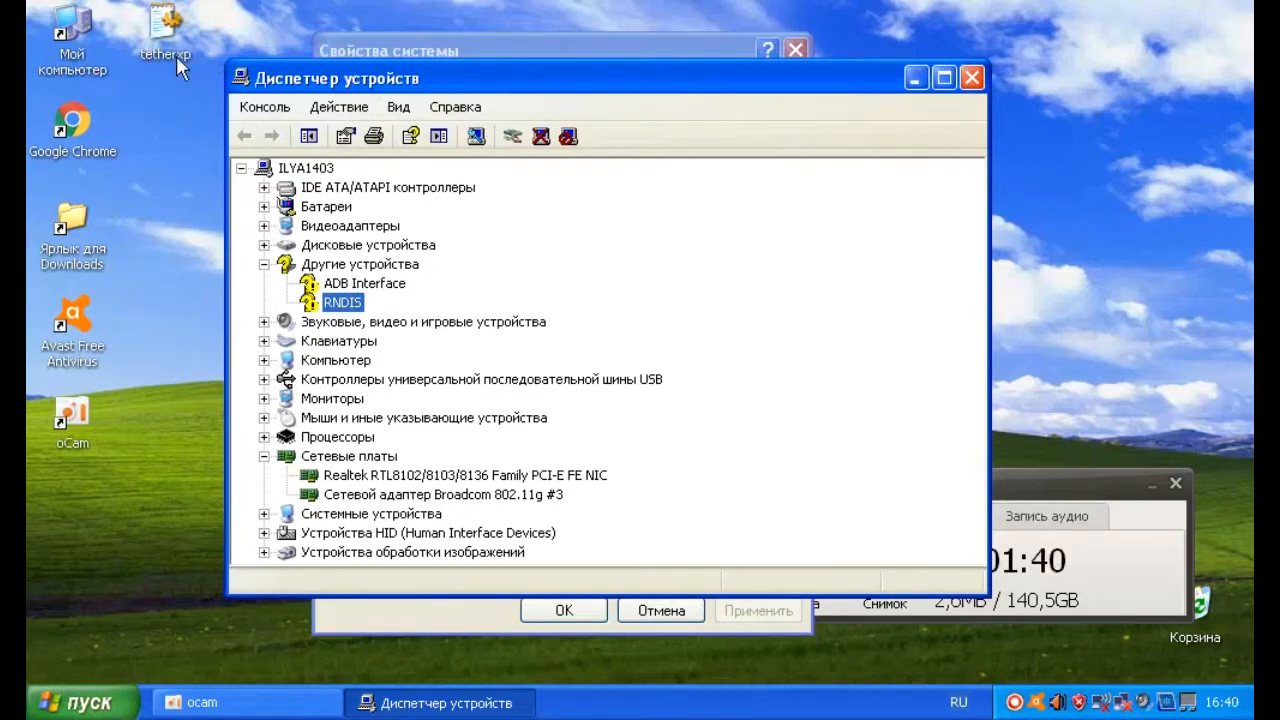
pyautogui.moveTo(410, 240)
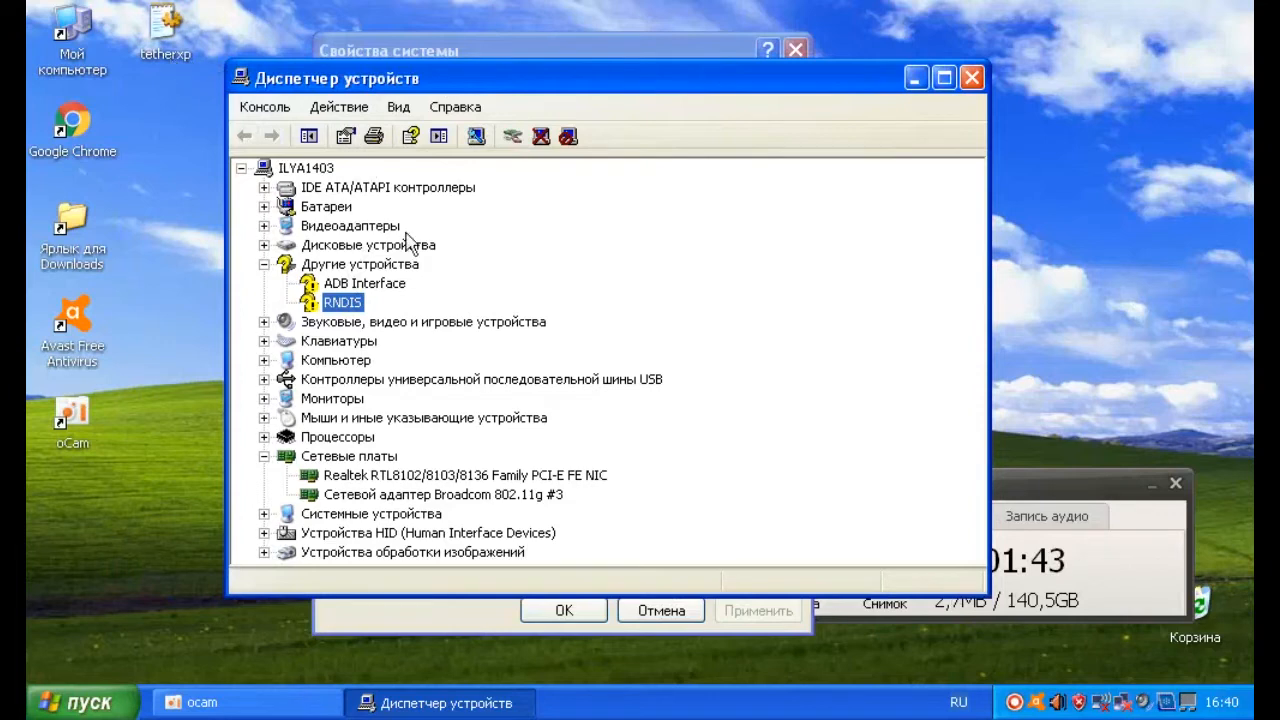
pyautogui.moveTo(258, 140)
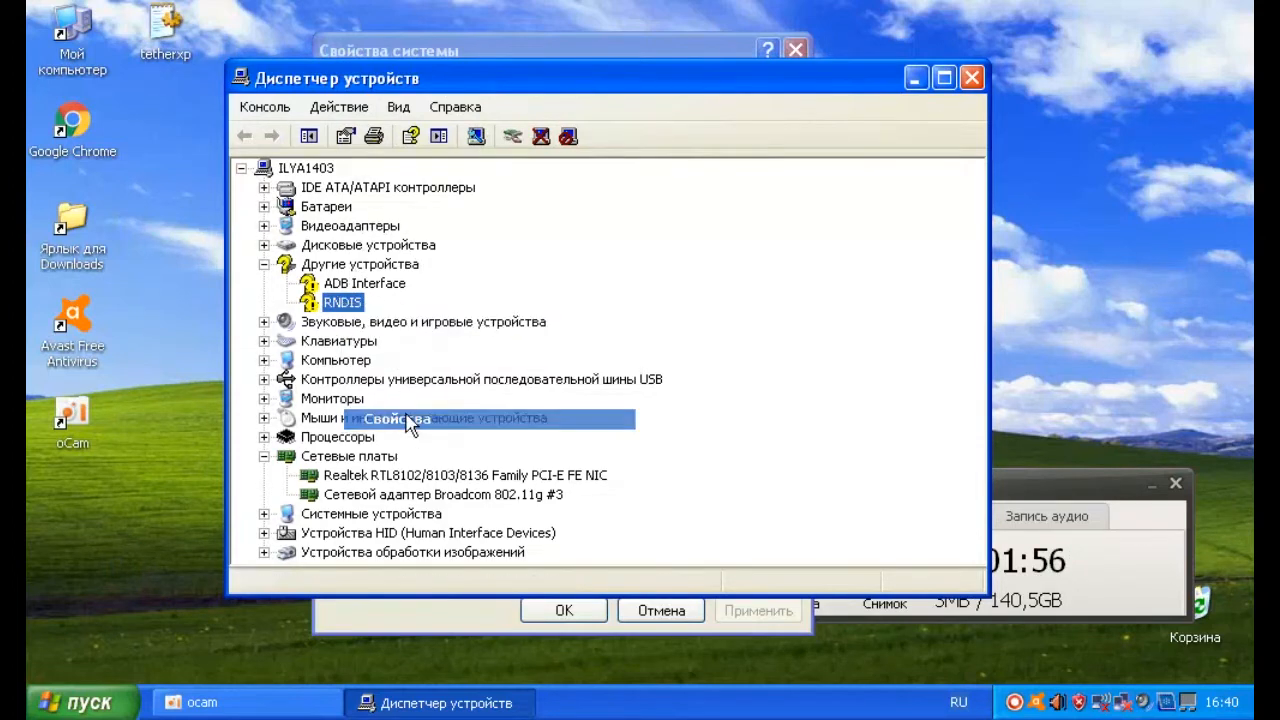
# - Show the RNDIS device's properties with its USB hardware instance ID on the Details tab
pyautogui.click(390, 418)
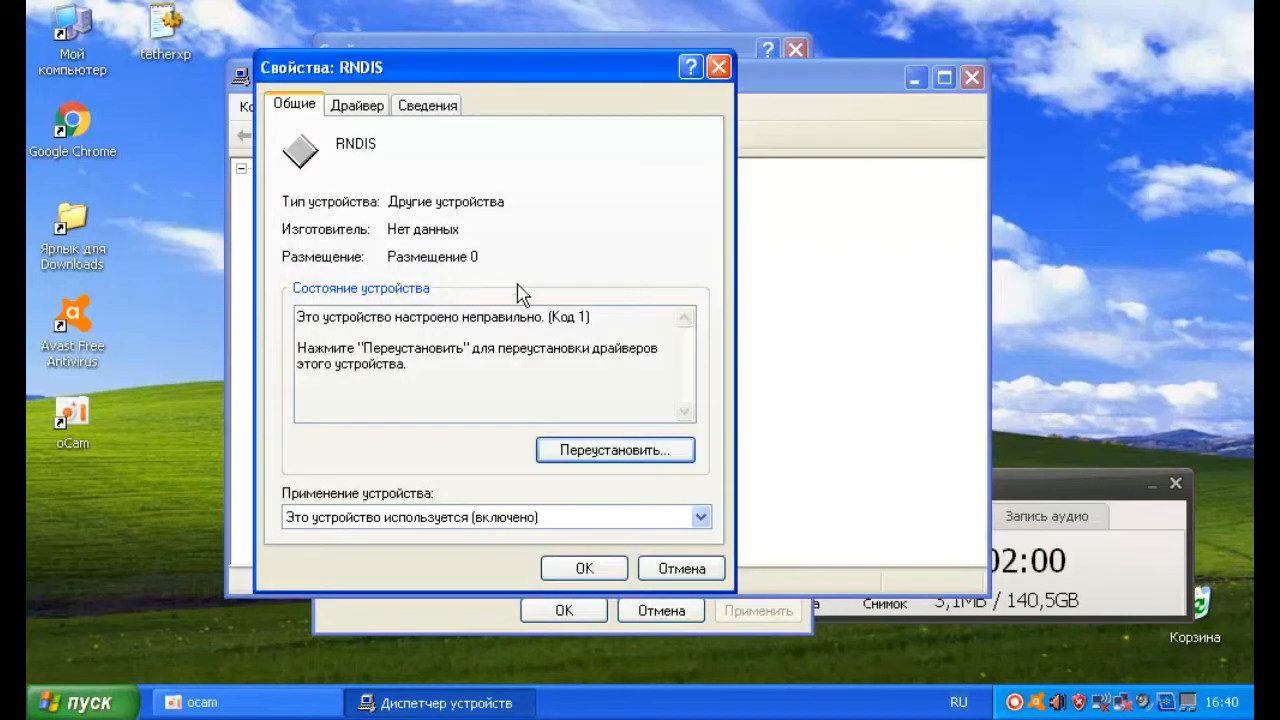
pyautogui.click(428, 104)
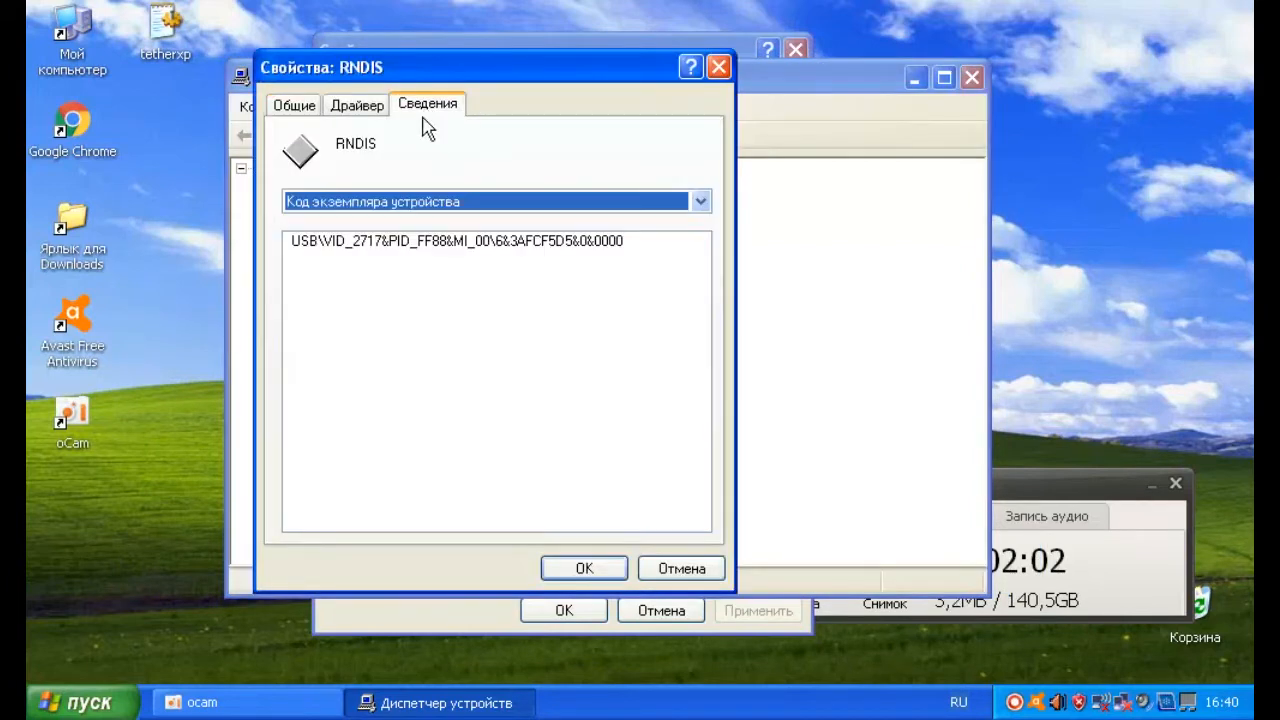
pyautogui.moveTo(396, 224)
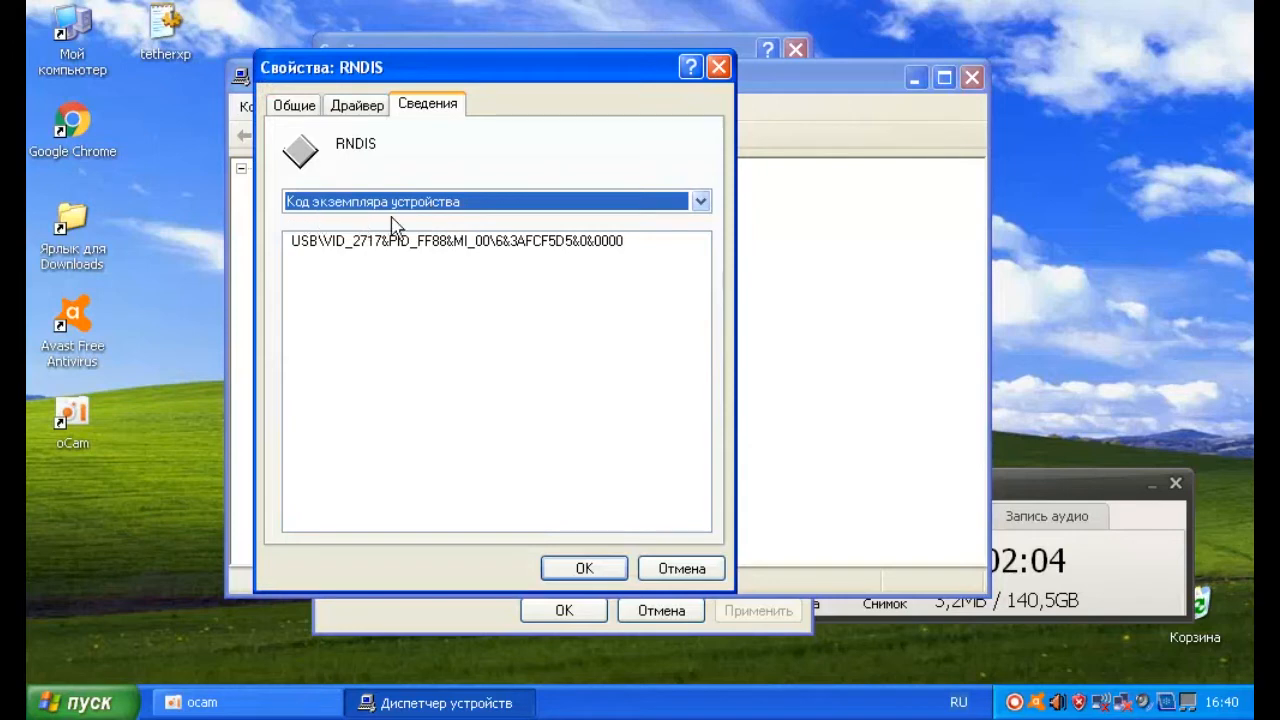
pyautogui.moveTo(300, 262)
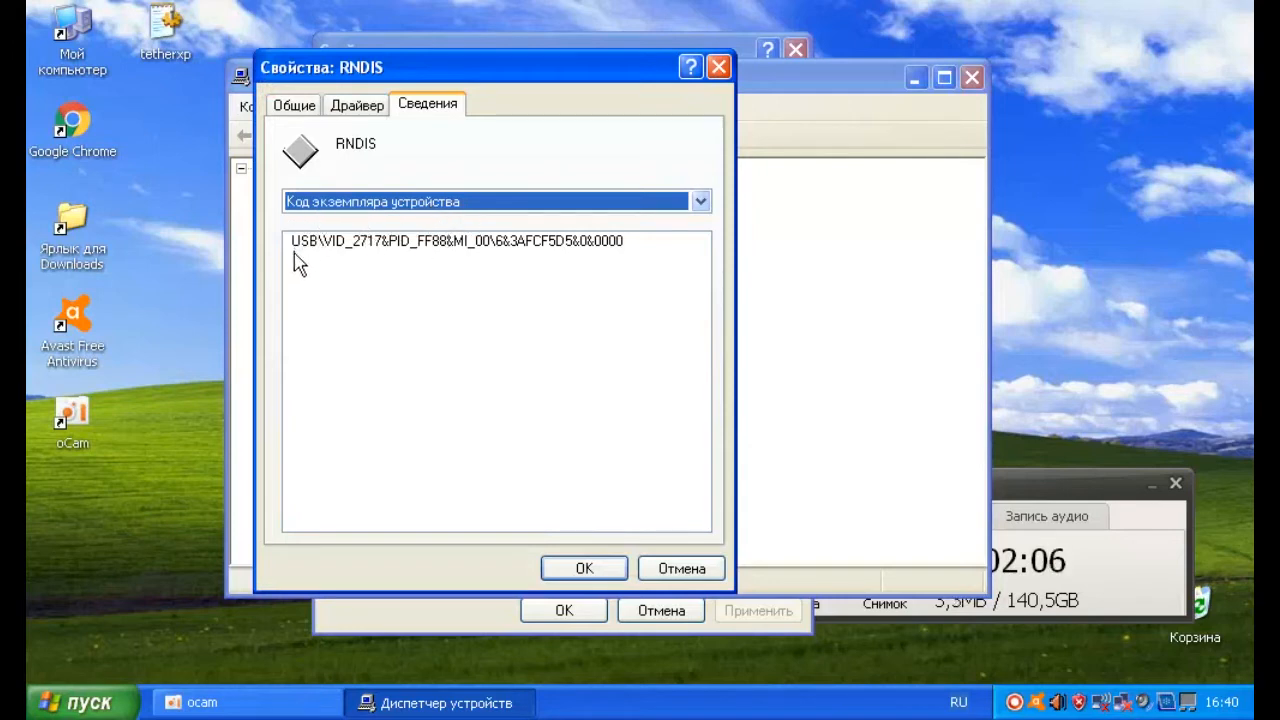
pyautogui.moveTo(350, 252)
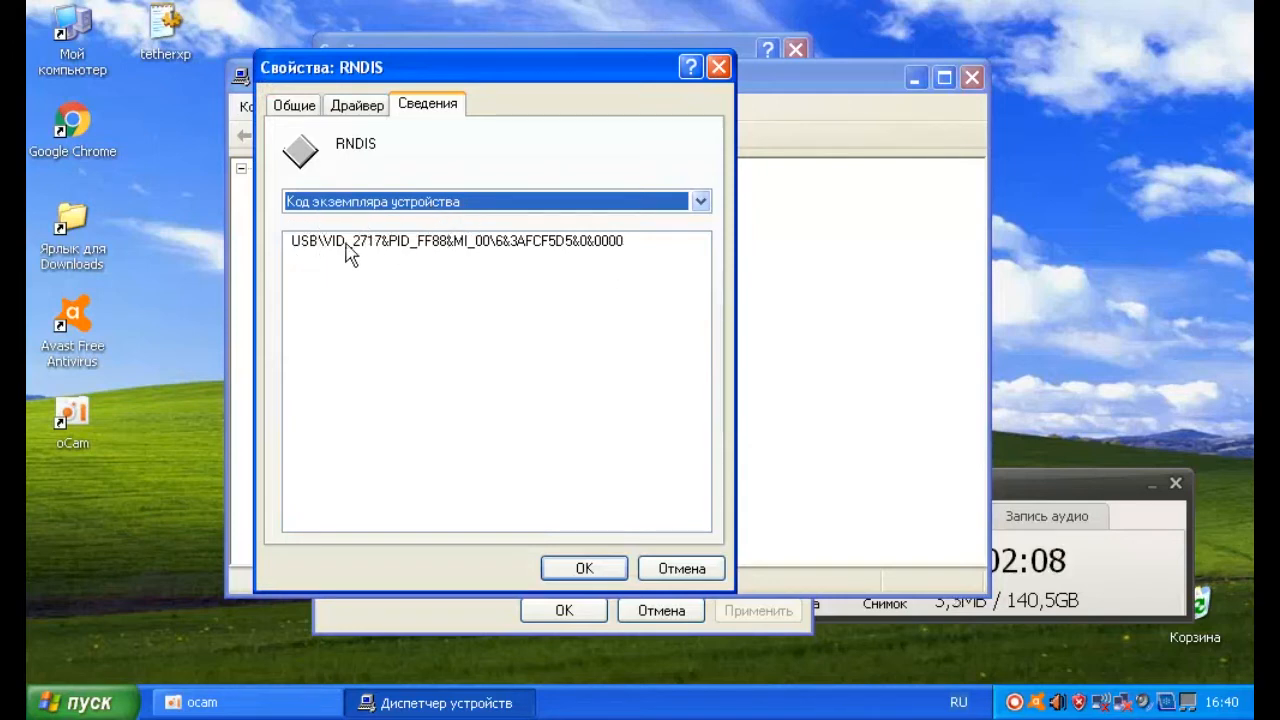
pyautogui.moveTo(616, 258)
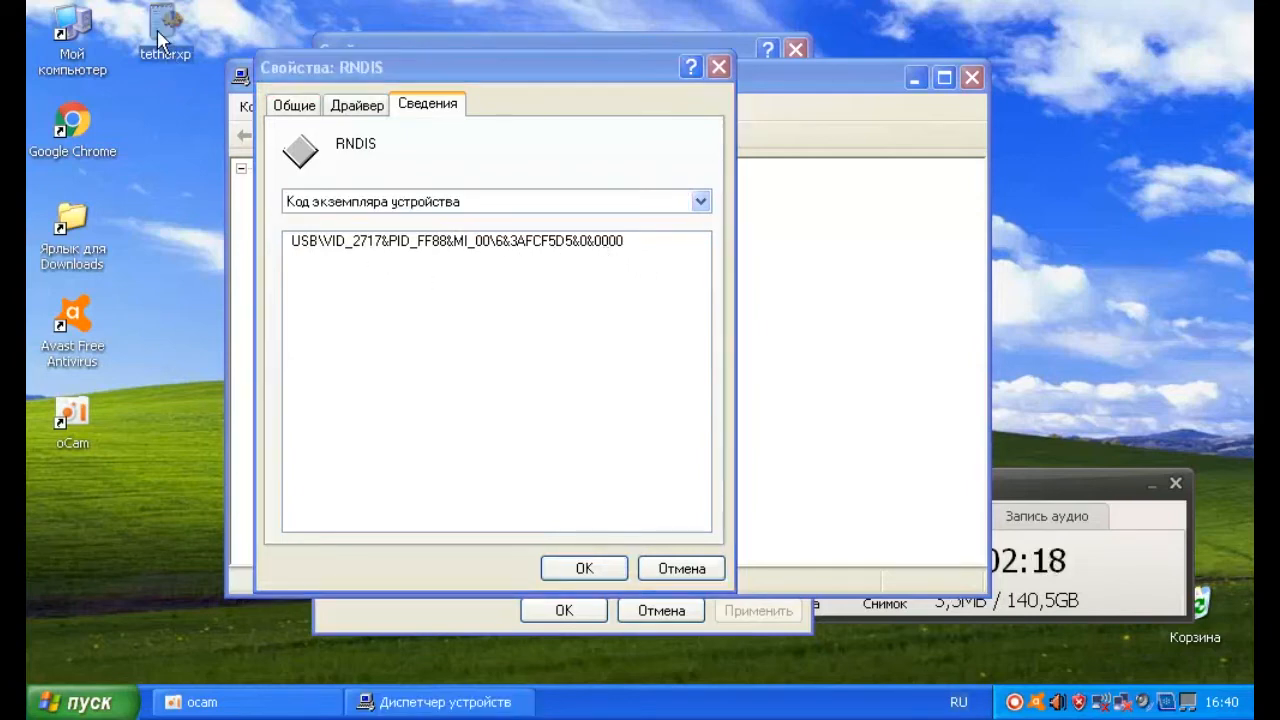
# - Open tetherxp.inf from the desktop in WordPad via Open With
pyautogui.rightClick(164, 24)
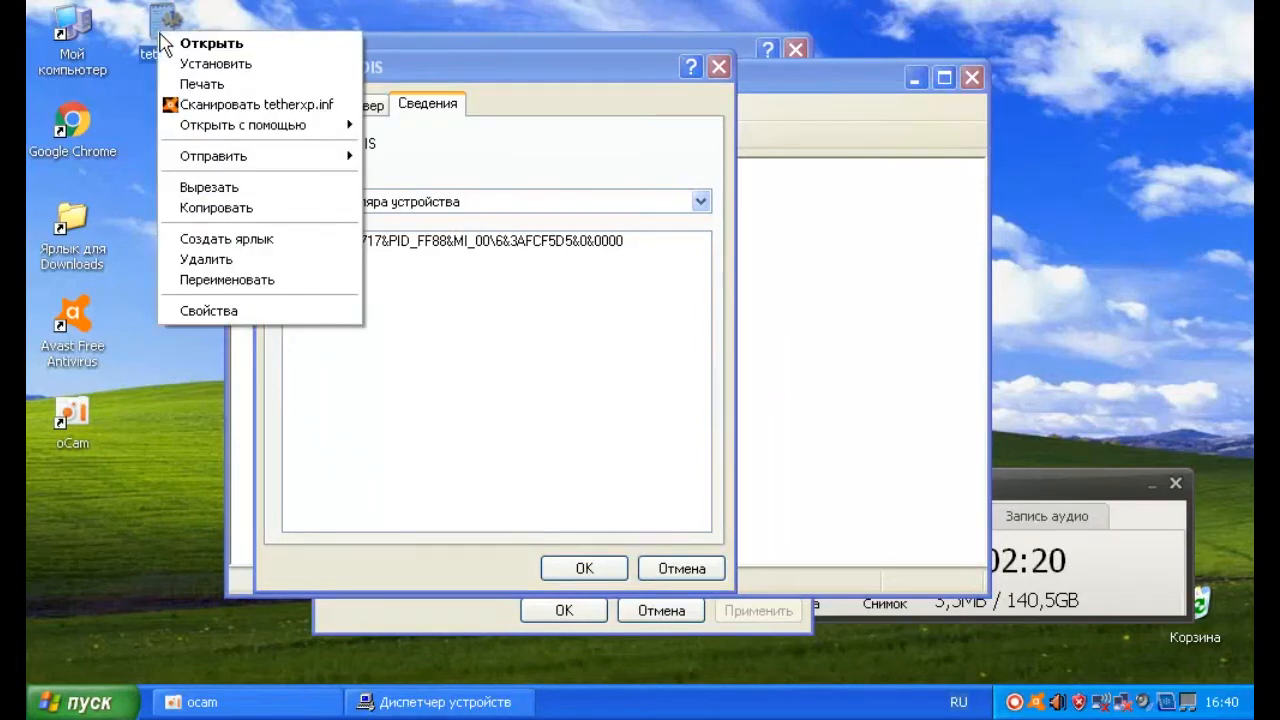
pyautogui.moveTo(270, 148)
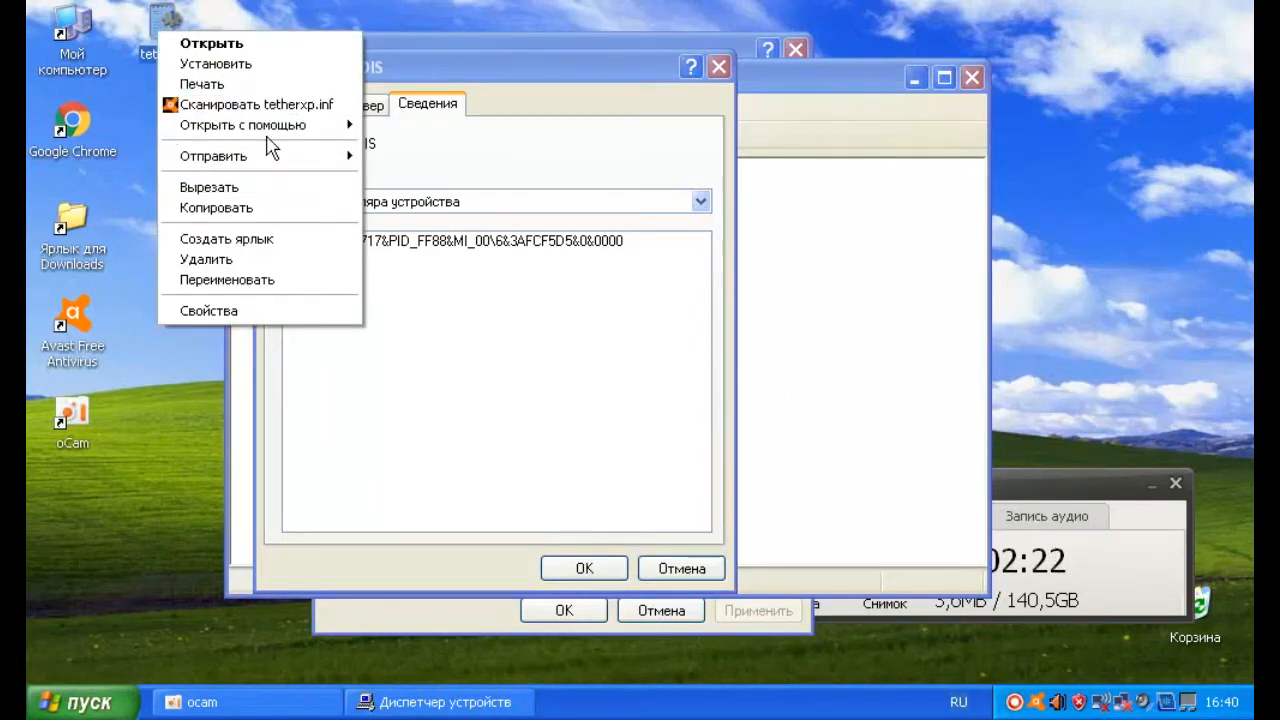
pyautogui.moveTo(244, 124)
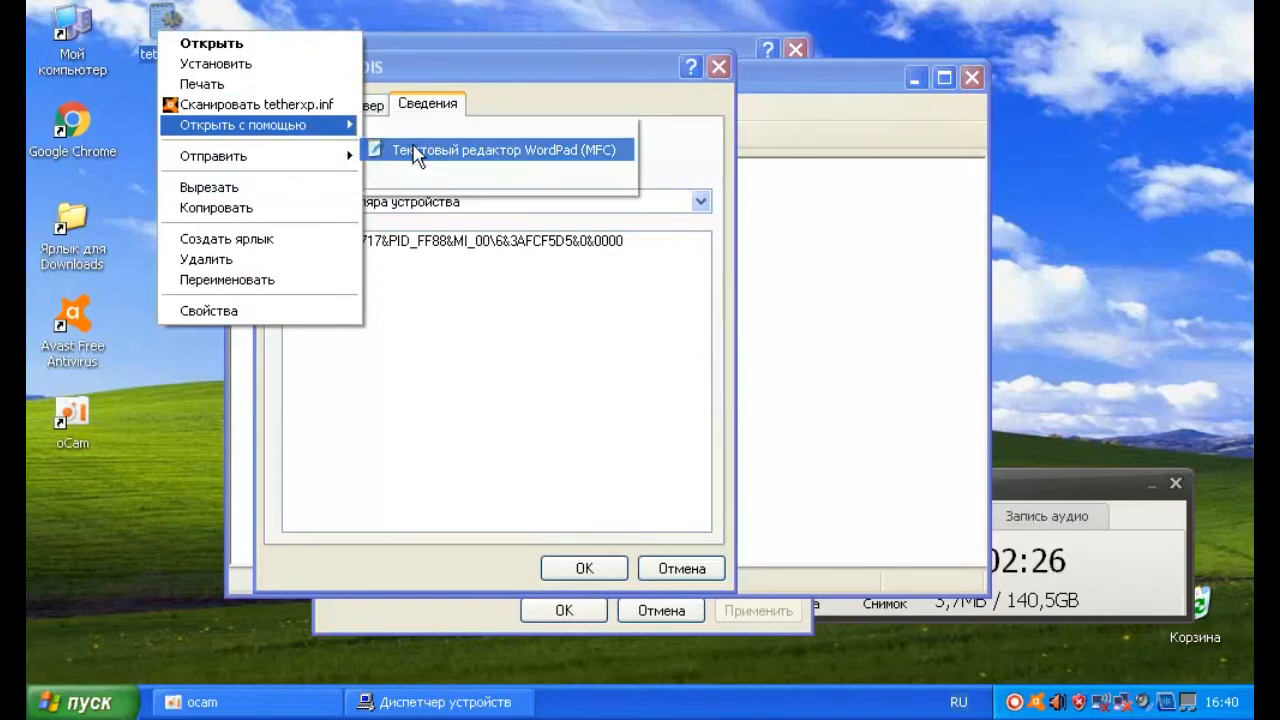
pyautogui.click(504, 150)
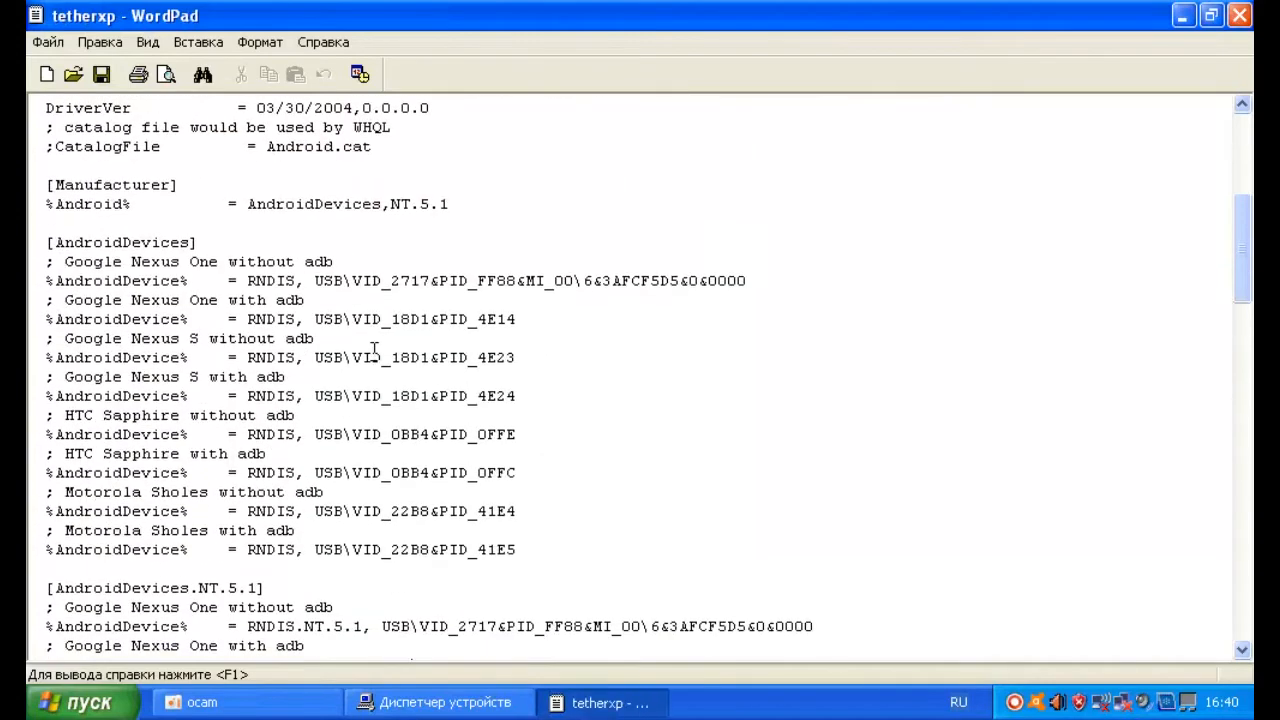
# - Reach the [AndroidDevices.NT.5.1] section and place the cursor in the Nexus One device ID line
pyautogui.scroll(-3)
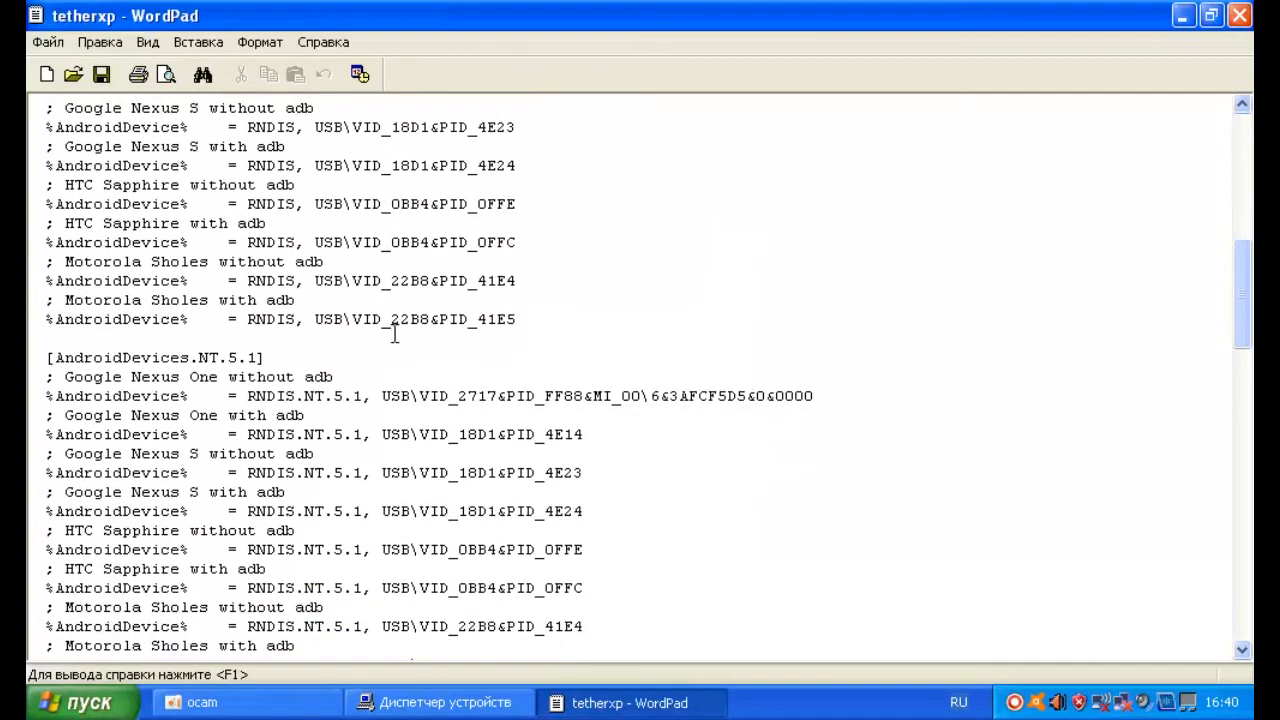
pyautogui.scroll(-3)
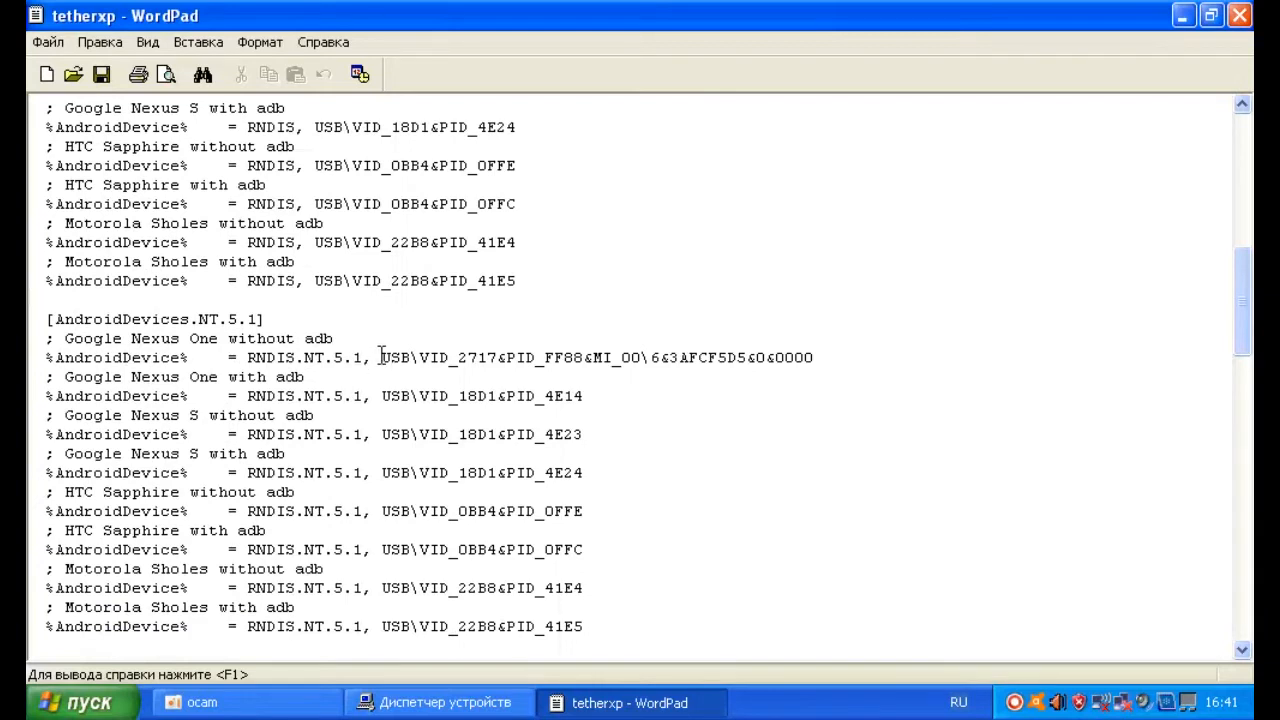
pyautogui.click(378, 396)
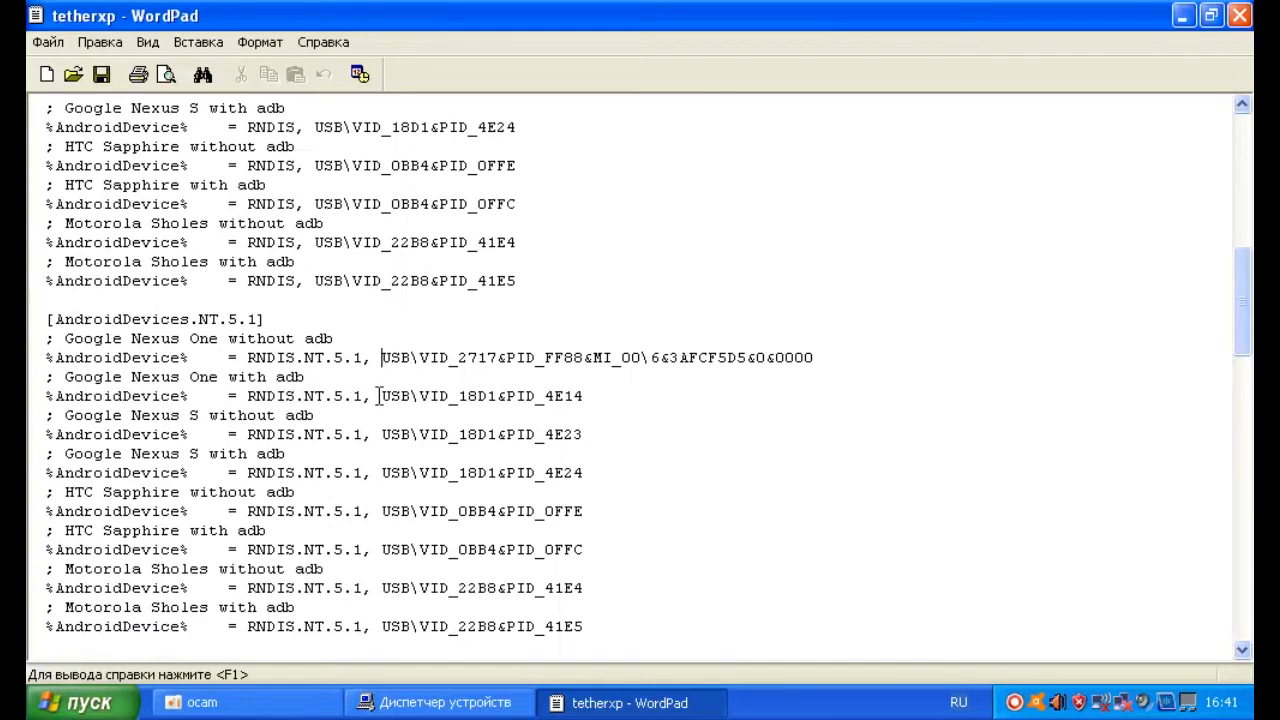
pyautogui.moveTo(524, 348)
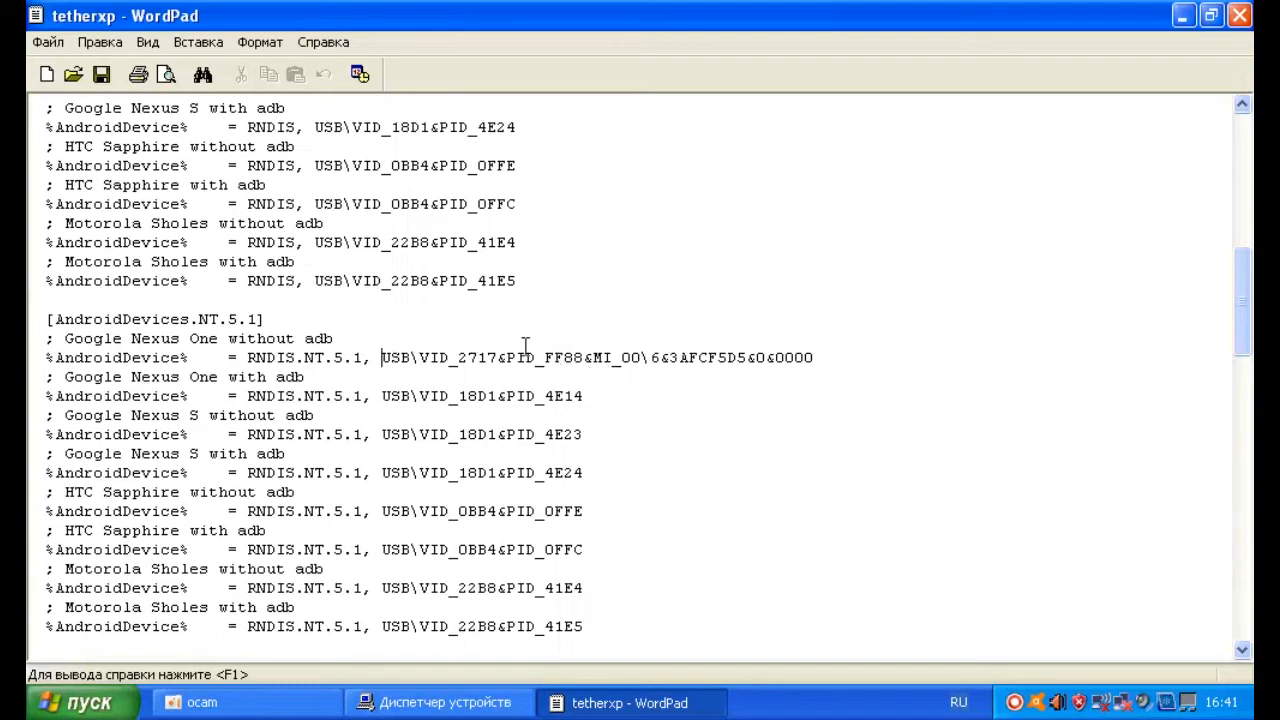
pyautogui.moveTo(730, 374)
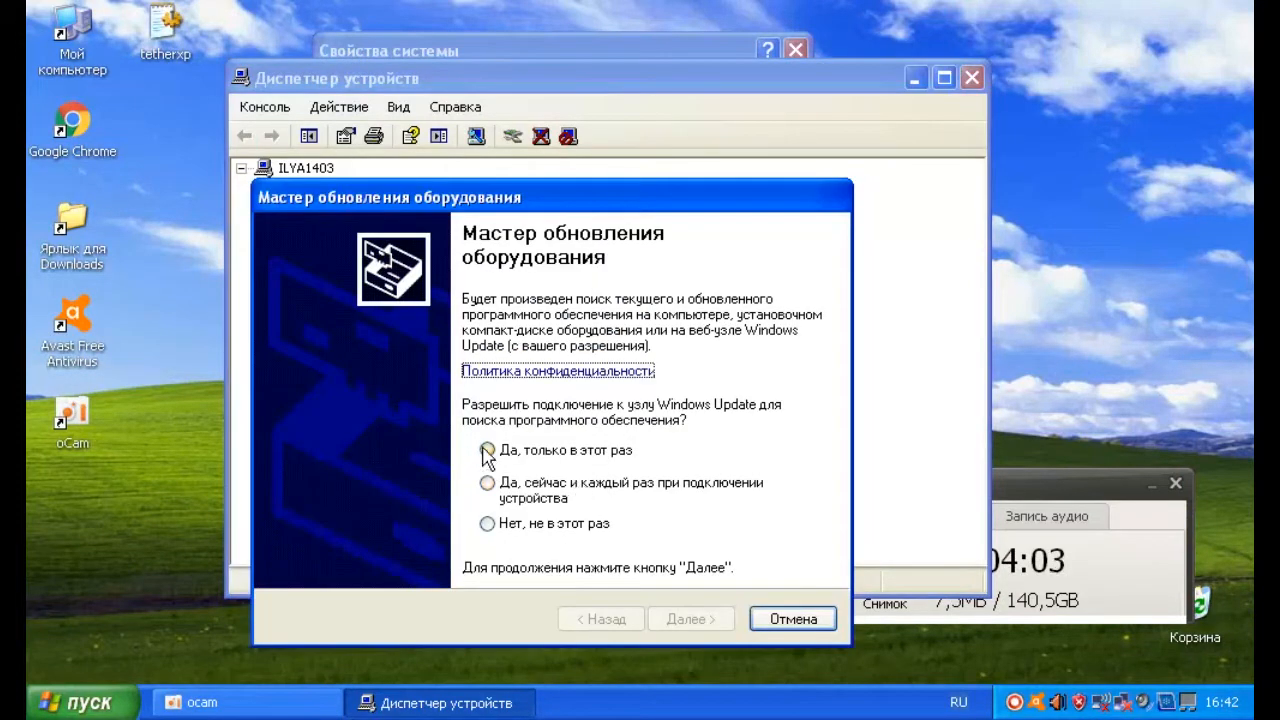
# - Allow Windows Update lookup this time only, install from a specific location, and choose the driver manually without searching
pyautogui.click(488, 450)
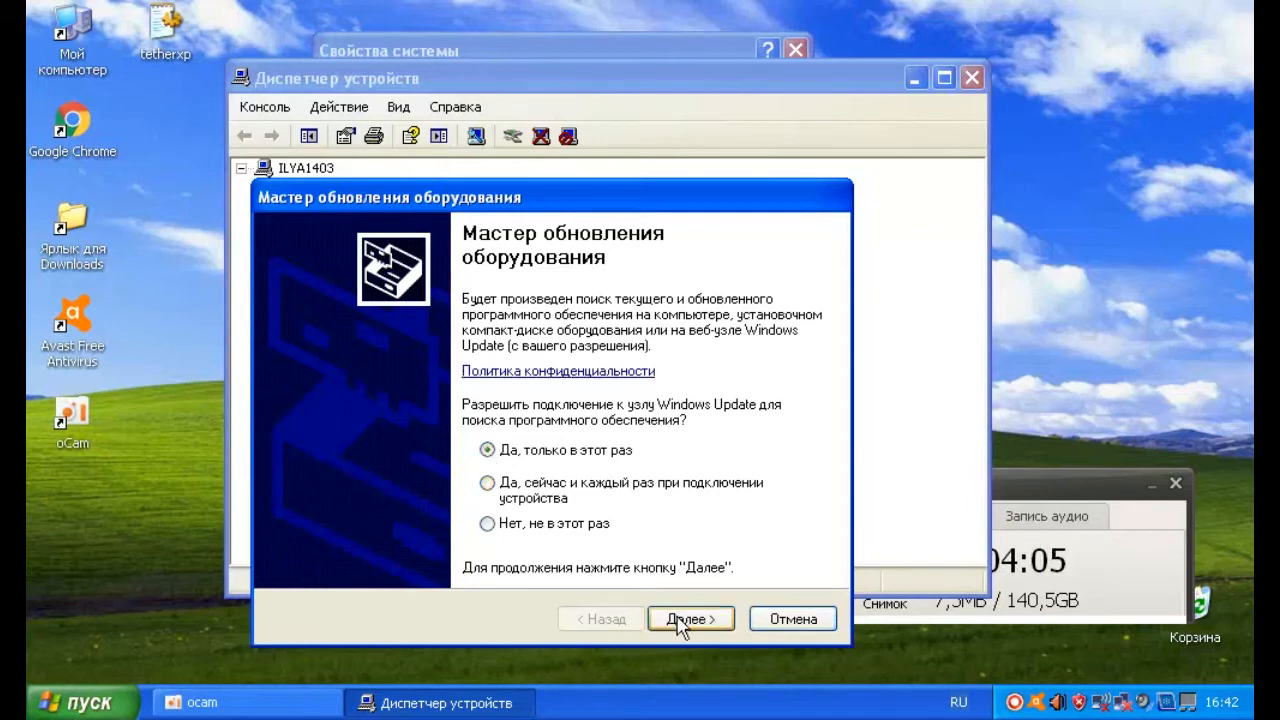
pyautogui.click(690, 618)
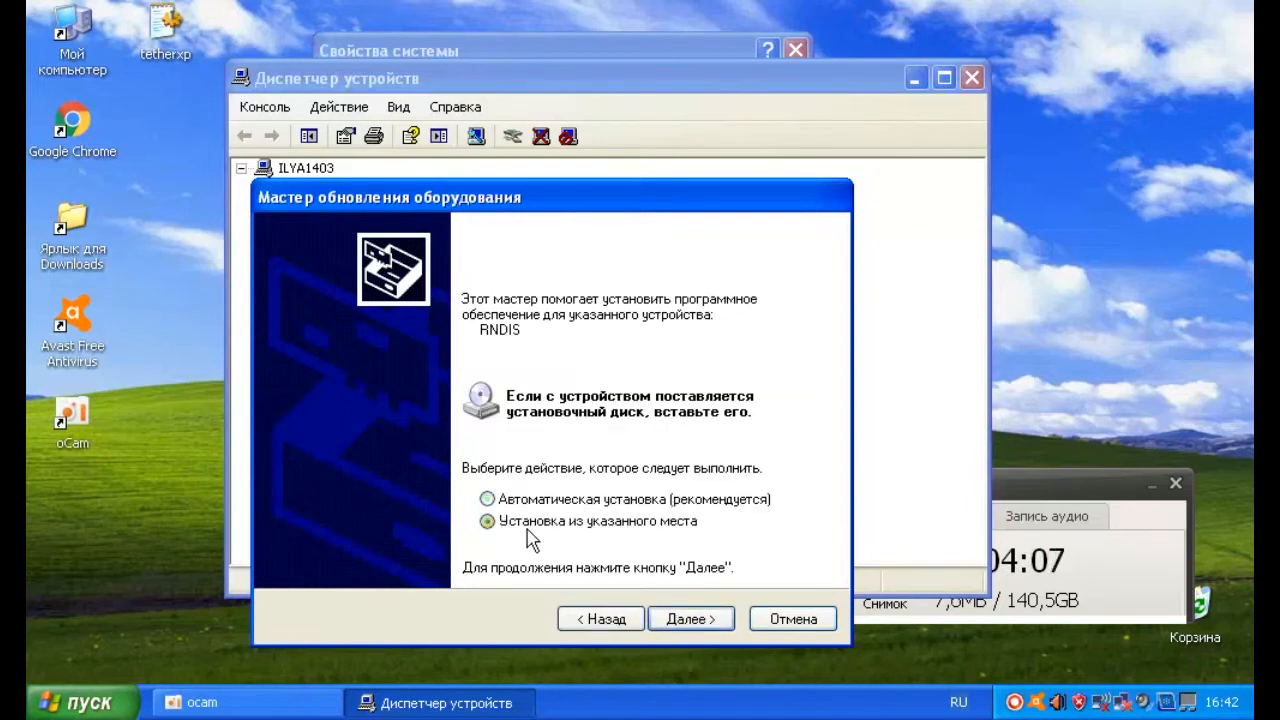
pyautogui.click(690, 618)
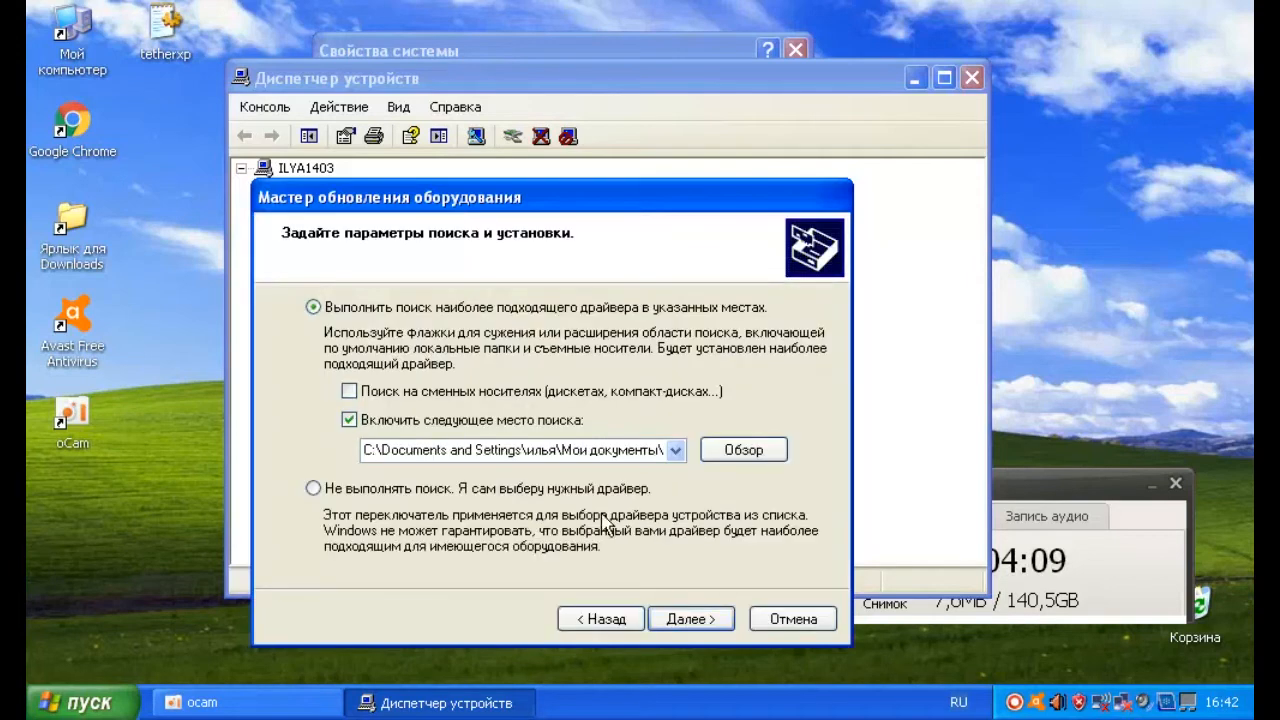
pyautogui.click(314, 488)
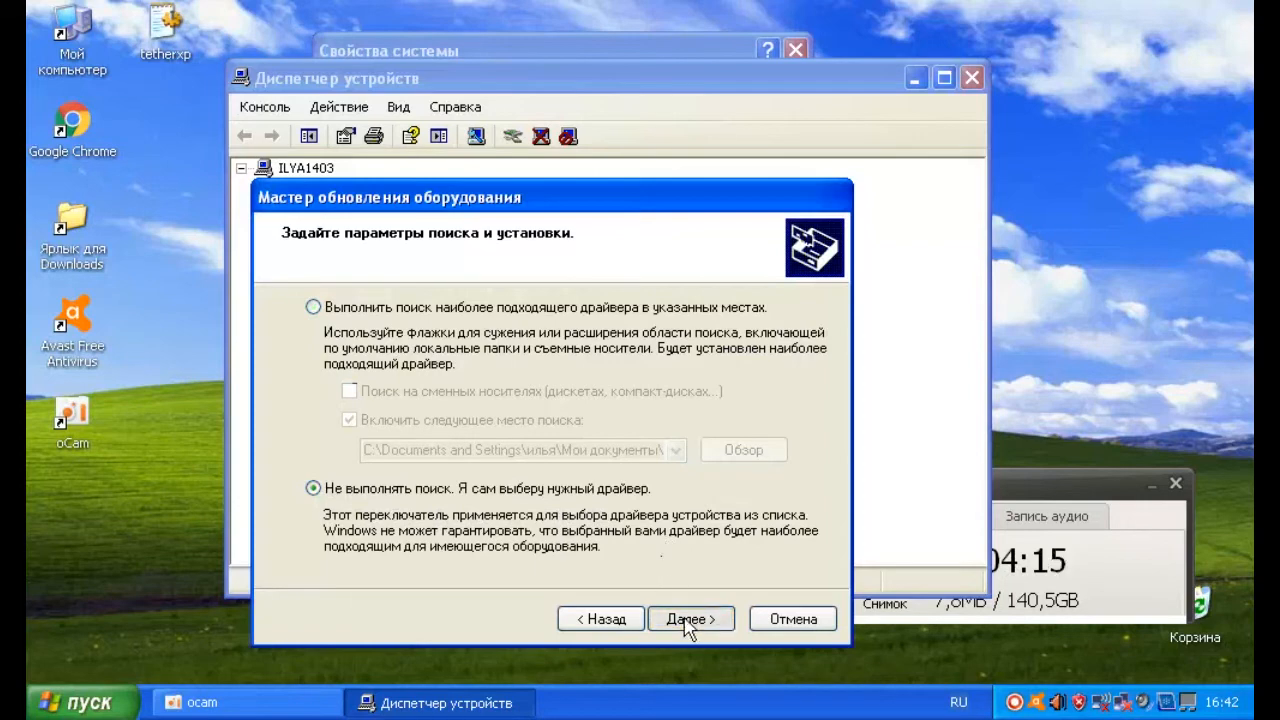
# - Choose Network adapters as the hardware type and continue to the adapter choices
pyautogui.click(690, 618)
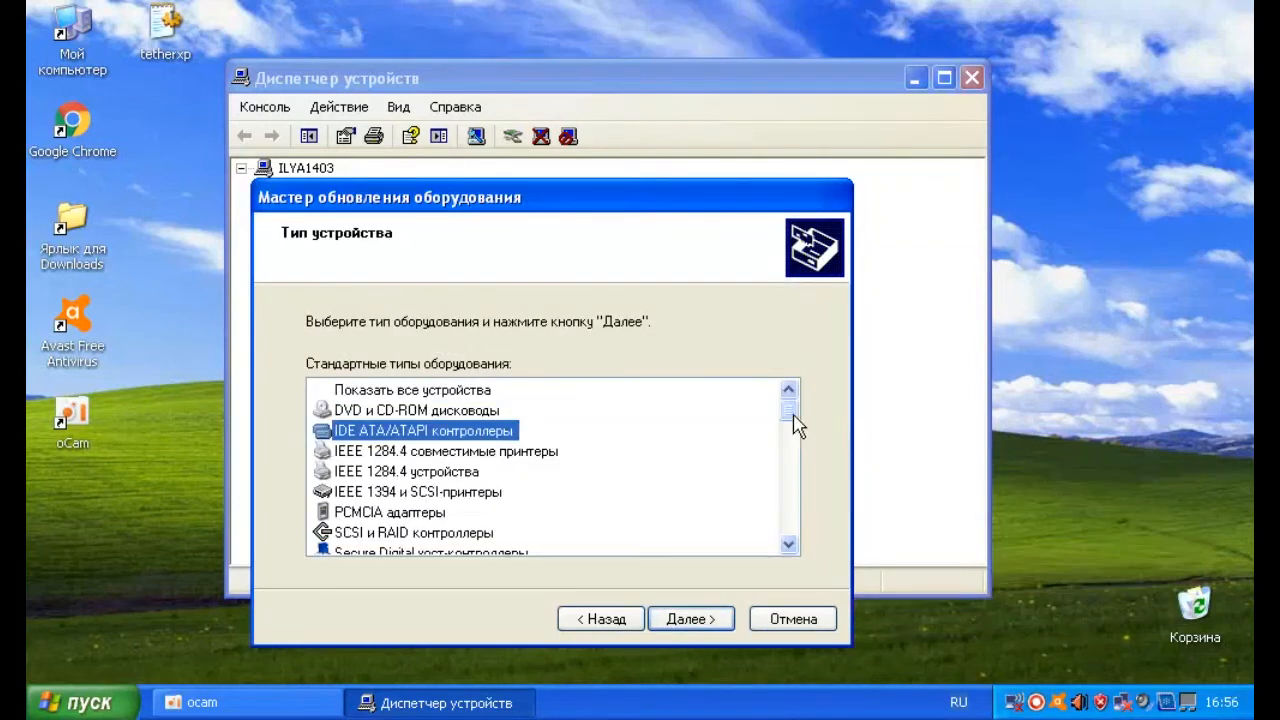
pyautogui.scroll(-3)
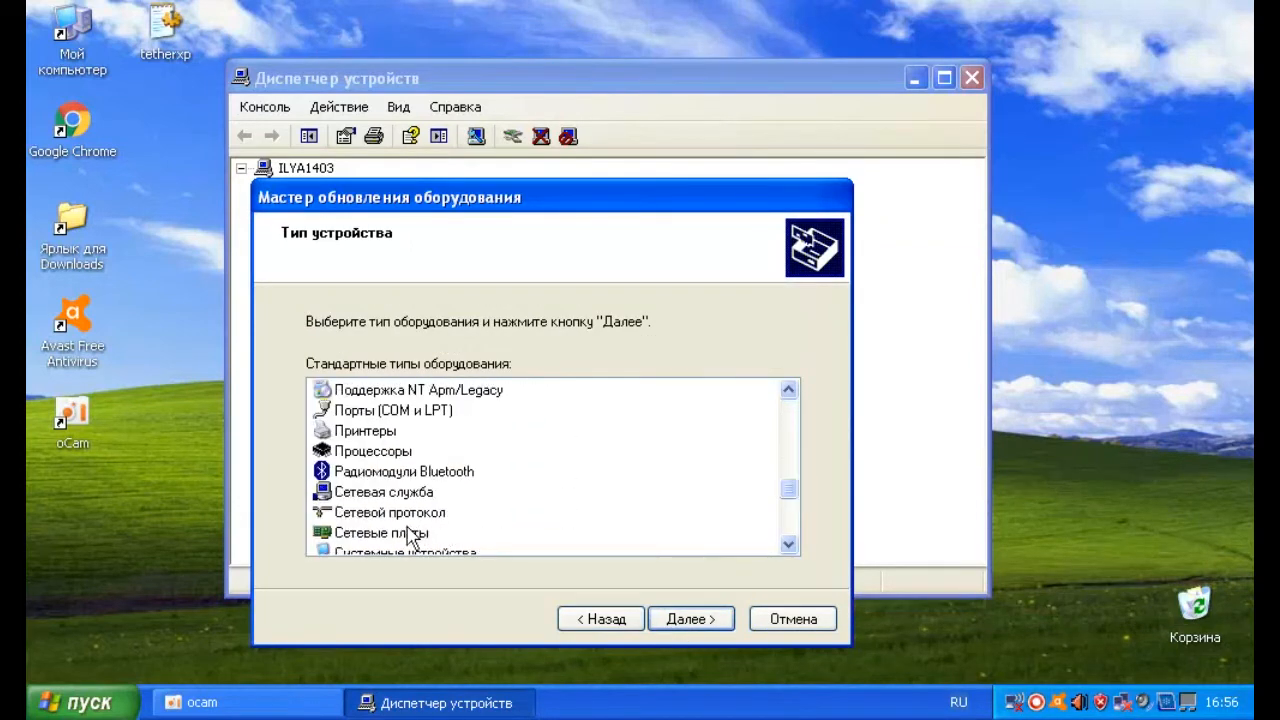
pyautogui.click(382, 532)
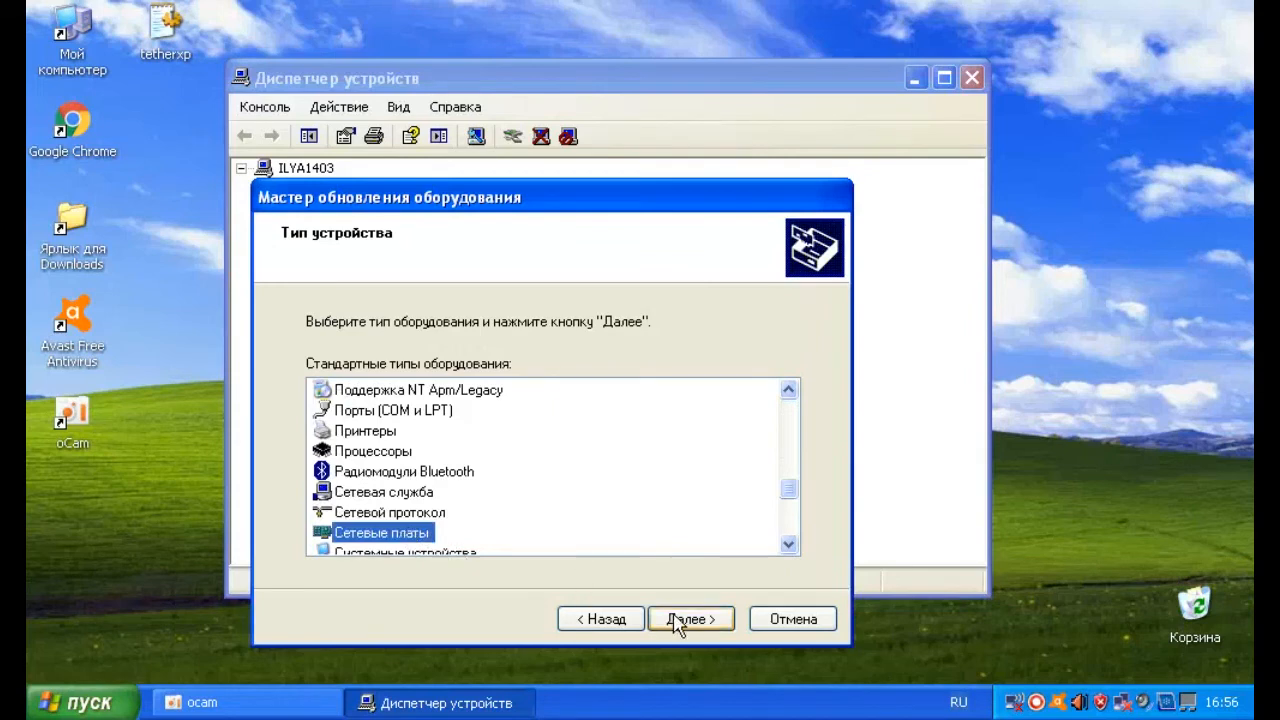
pyautogui.click(690, 620)
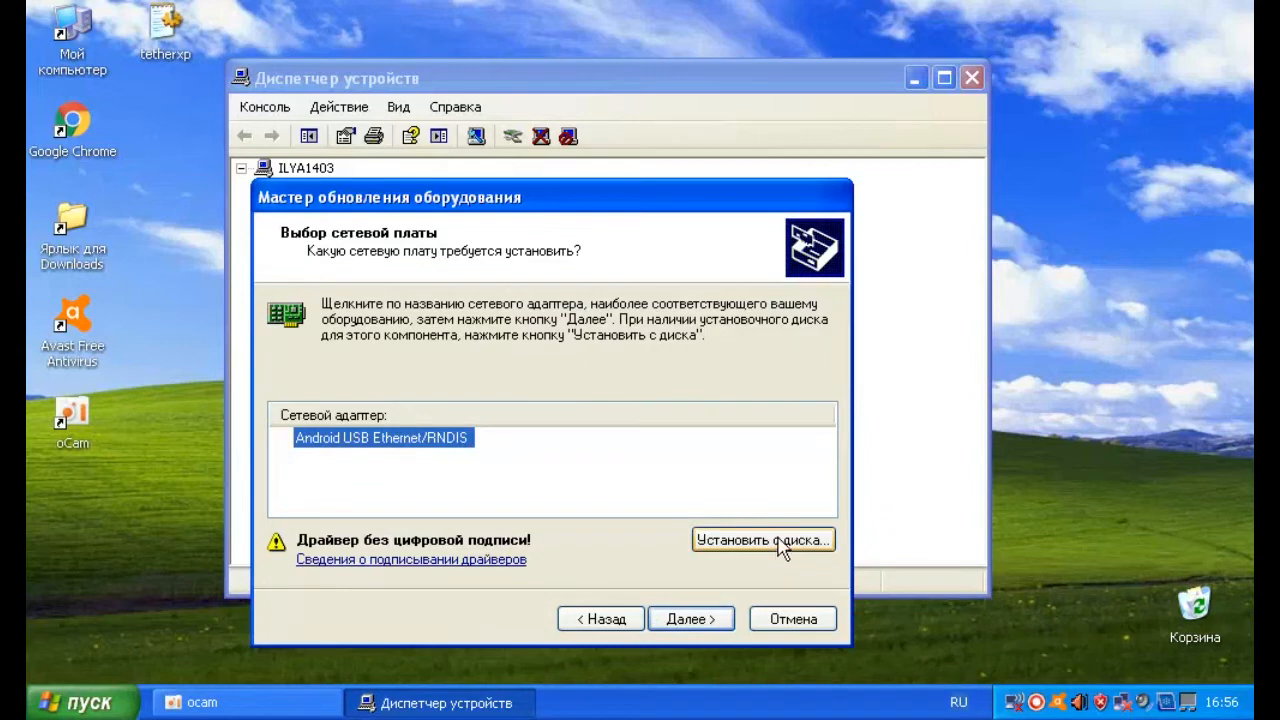
# - Use Have Disk and browse to the edited tetherxp INF so Android USB Ethernet/RNDIS is offered
pyautogui.click(764, 540)
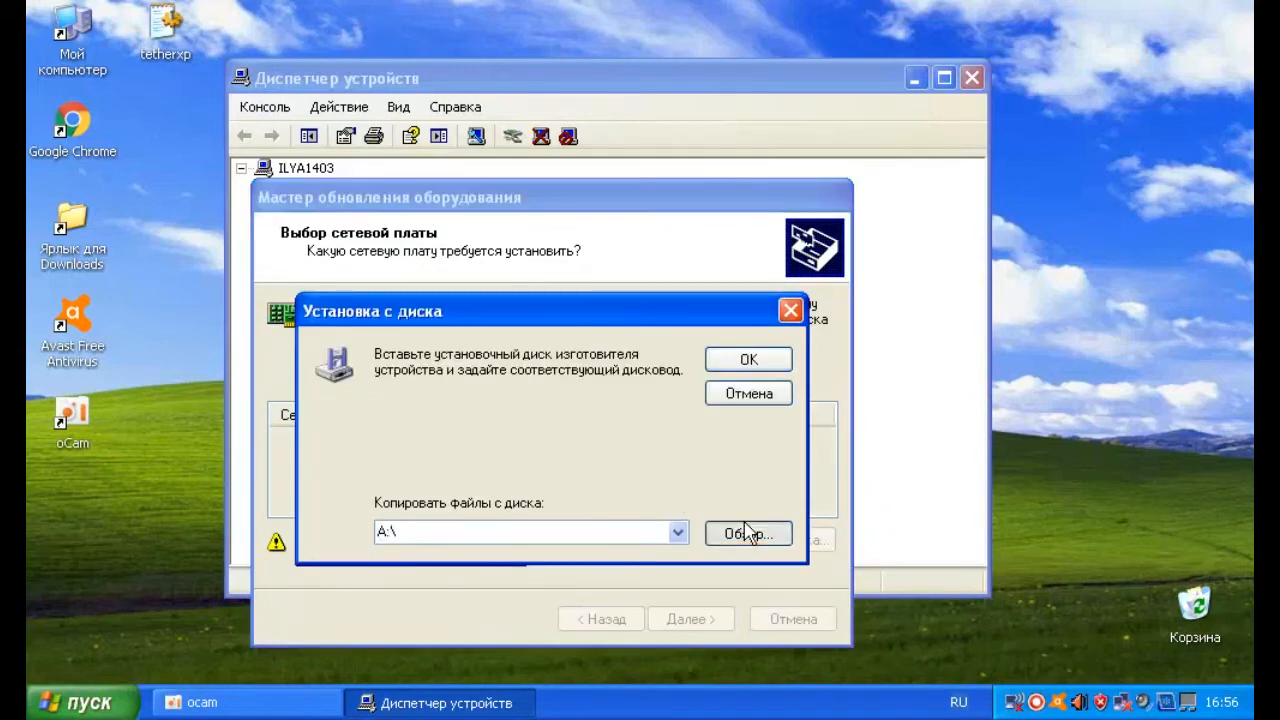
pyautogui.click(748, 532)
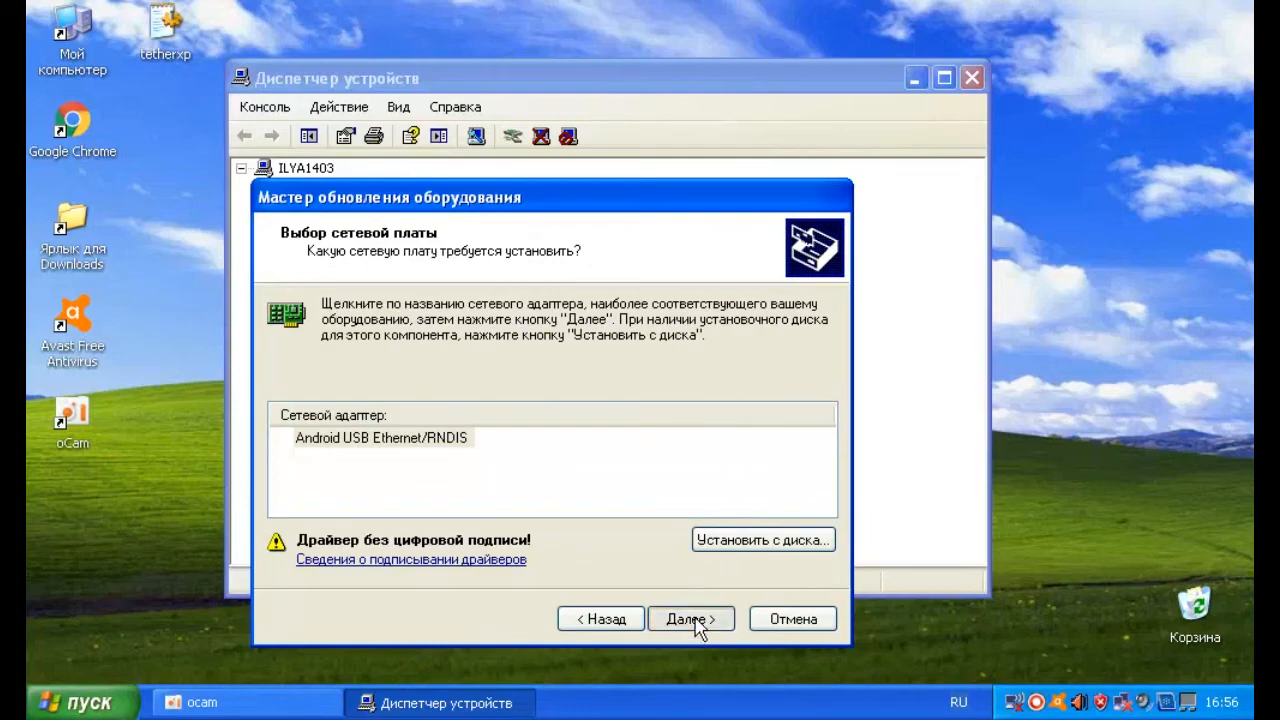
# - Install the Android USB Ethernet/RNDIS adapter, continuing past the Windows Logo warning, and finish the wizard
pyautogui.click(690, 618)
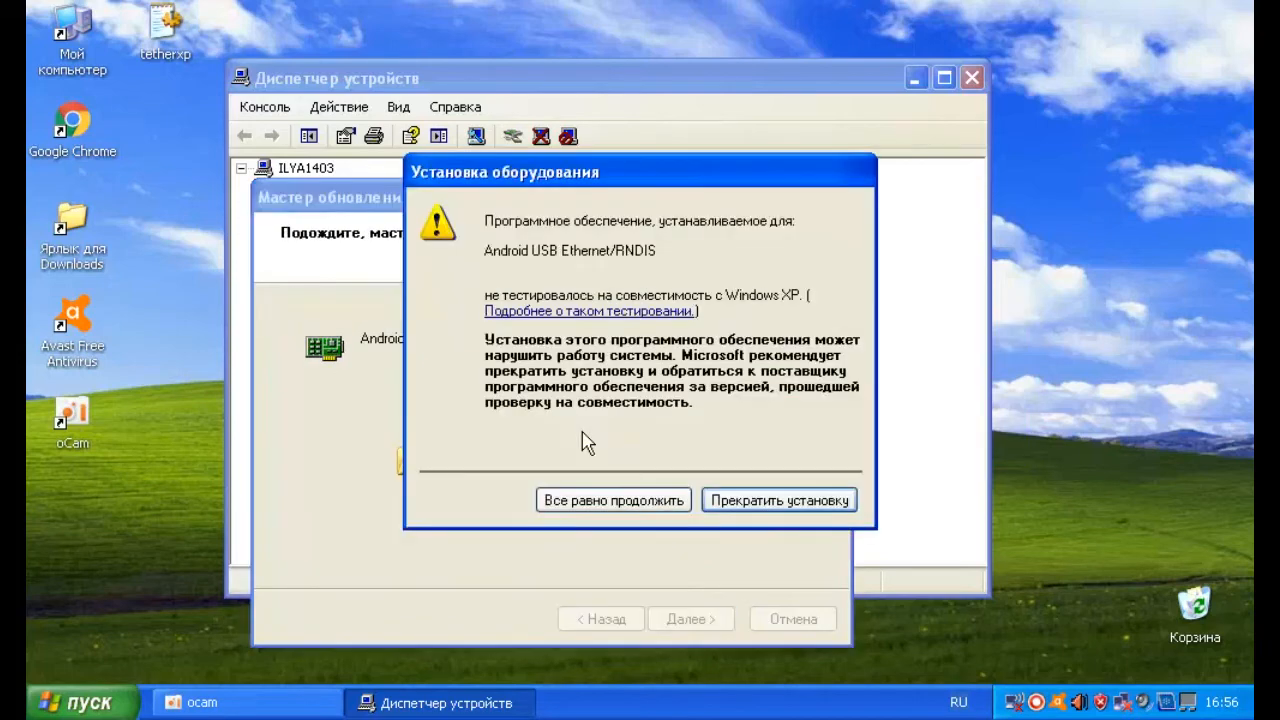
pyautogui.click(612, 500)
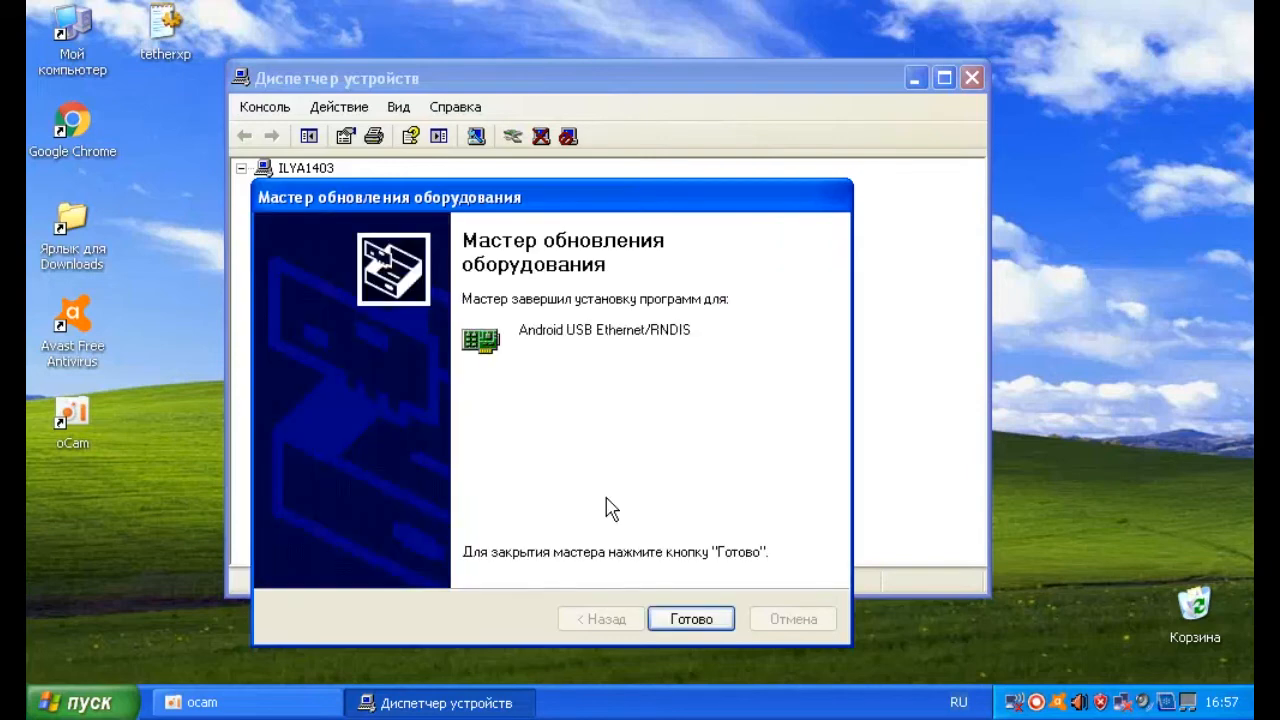
pyautogui.moveTo(712, 406)
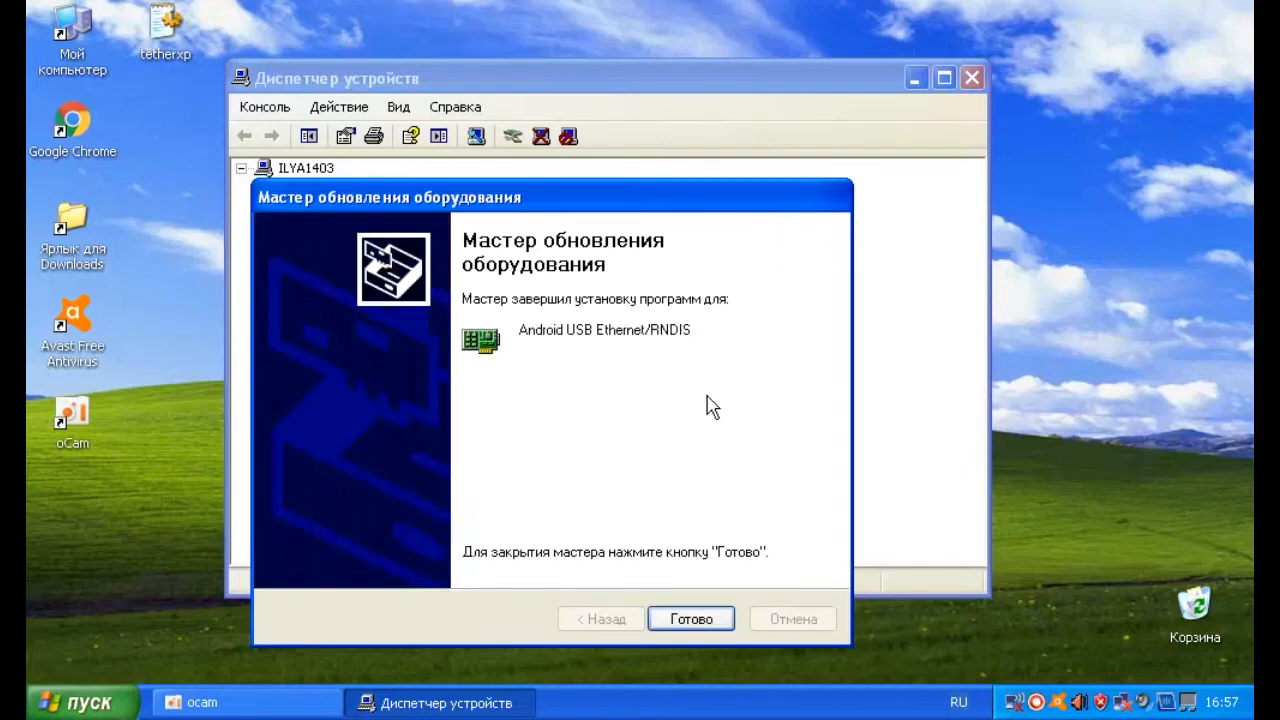
pyautogui.moveTo(640, 498)
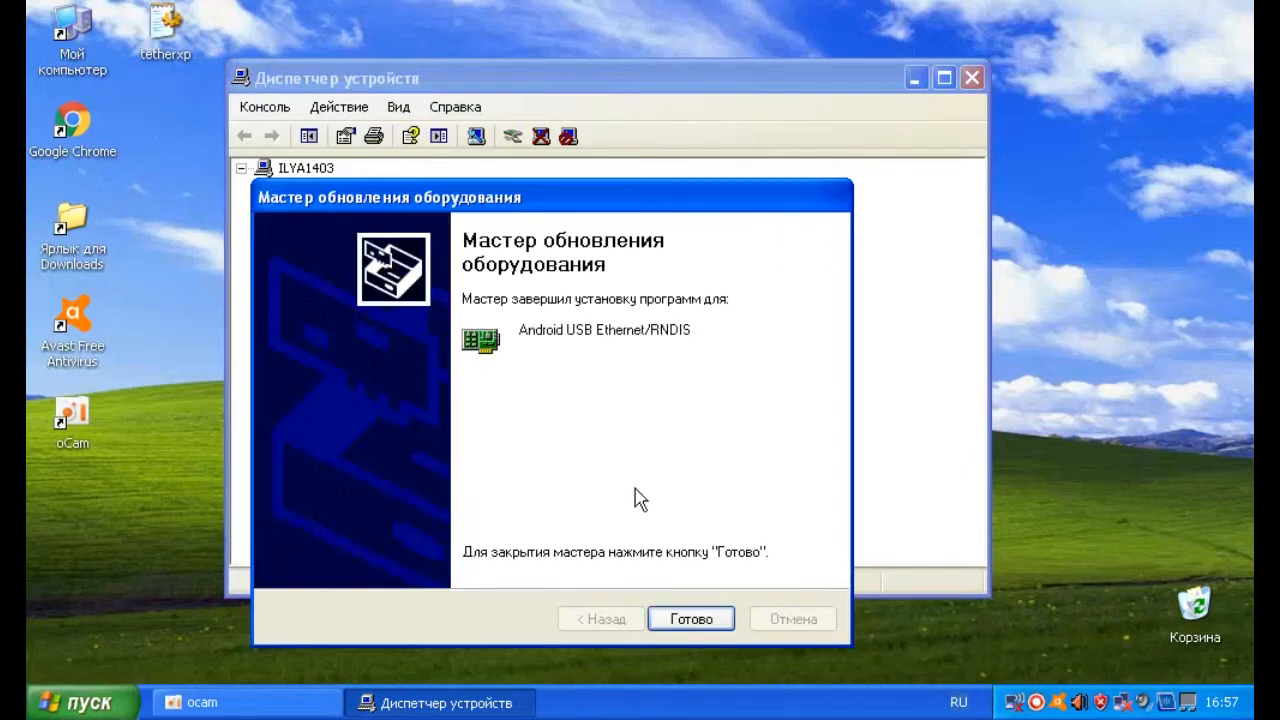
pyautogui.click(690, 618)
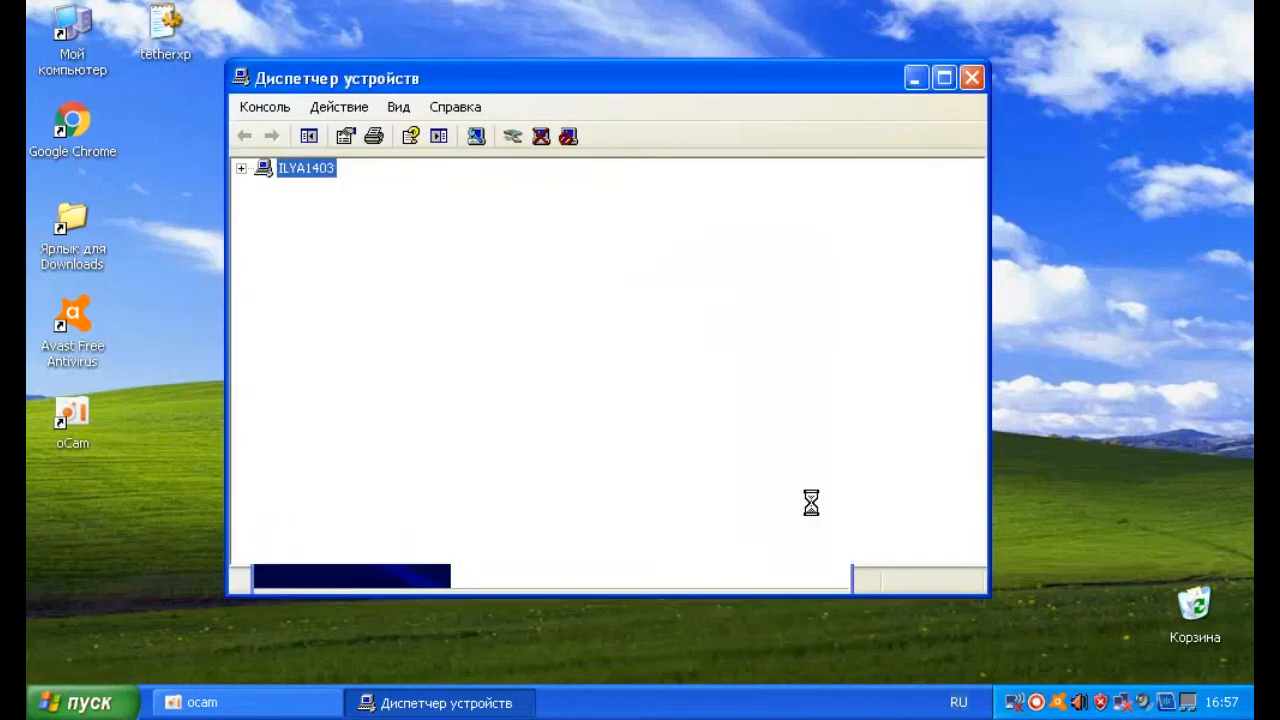
pyautogui.moveTo(758, 418)
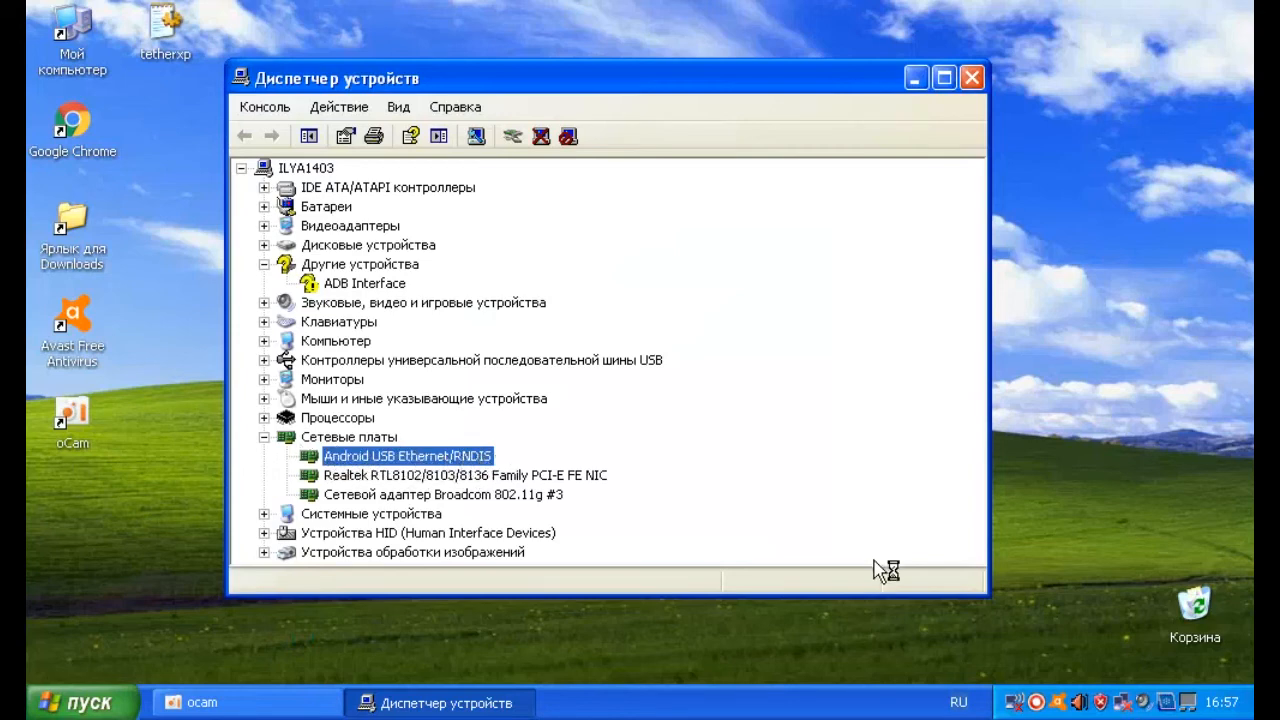
pyautogui.moveTo(1018, 704)
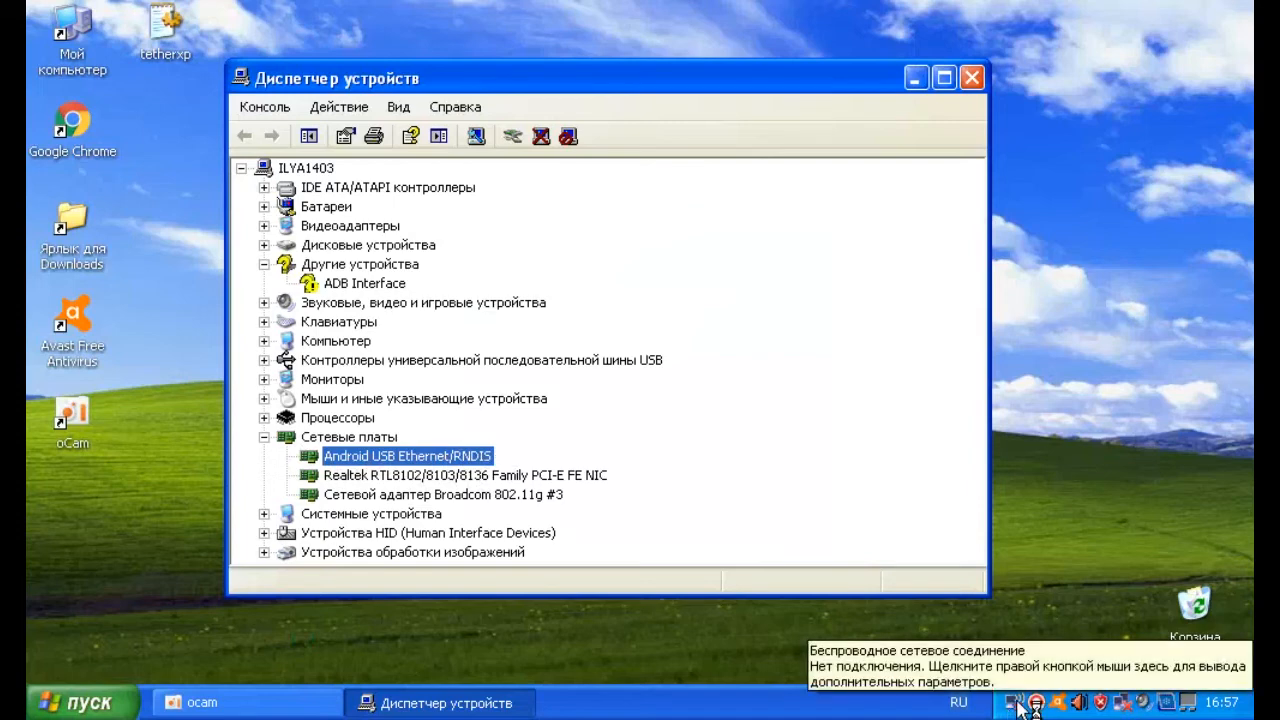
# - From the network tray icon reach Network Connections and open Local Area Connection 4, shown as connected
pyautogui.rightClick(1016, 702)
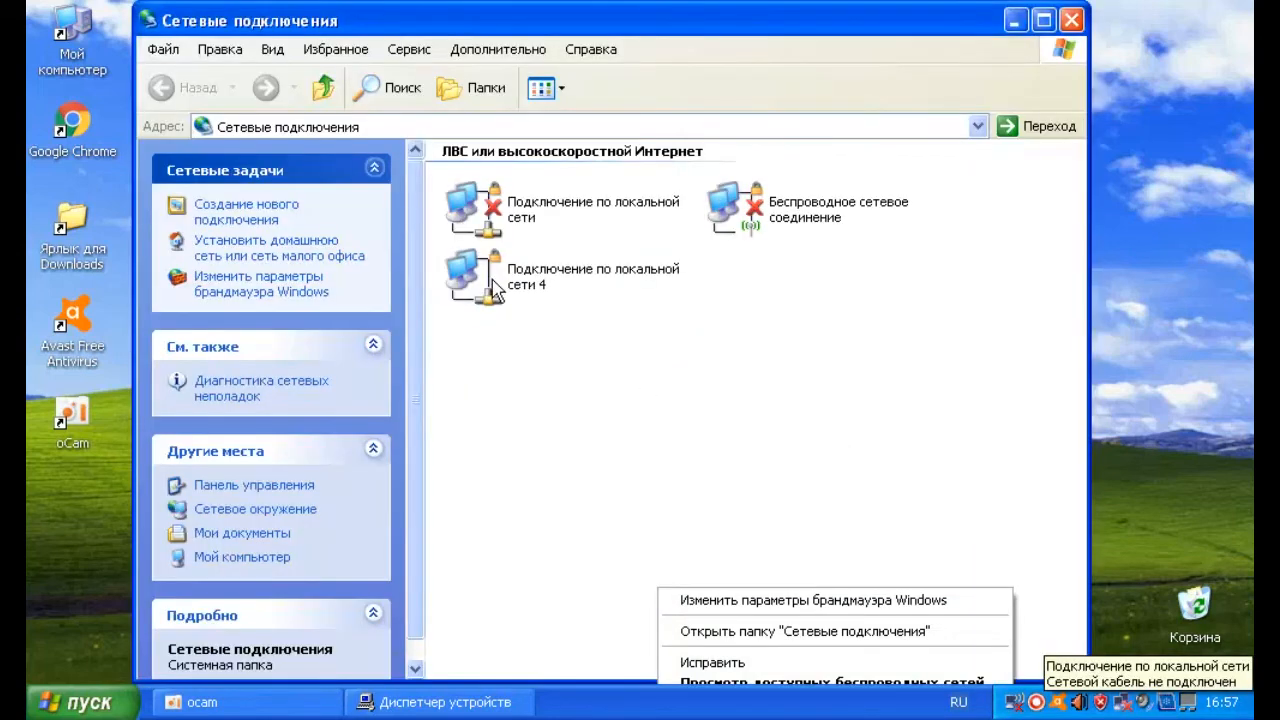
pyautogui.moveTo(508, 292)
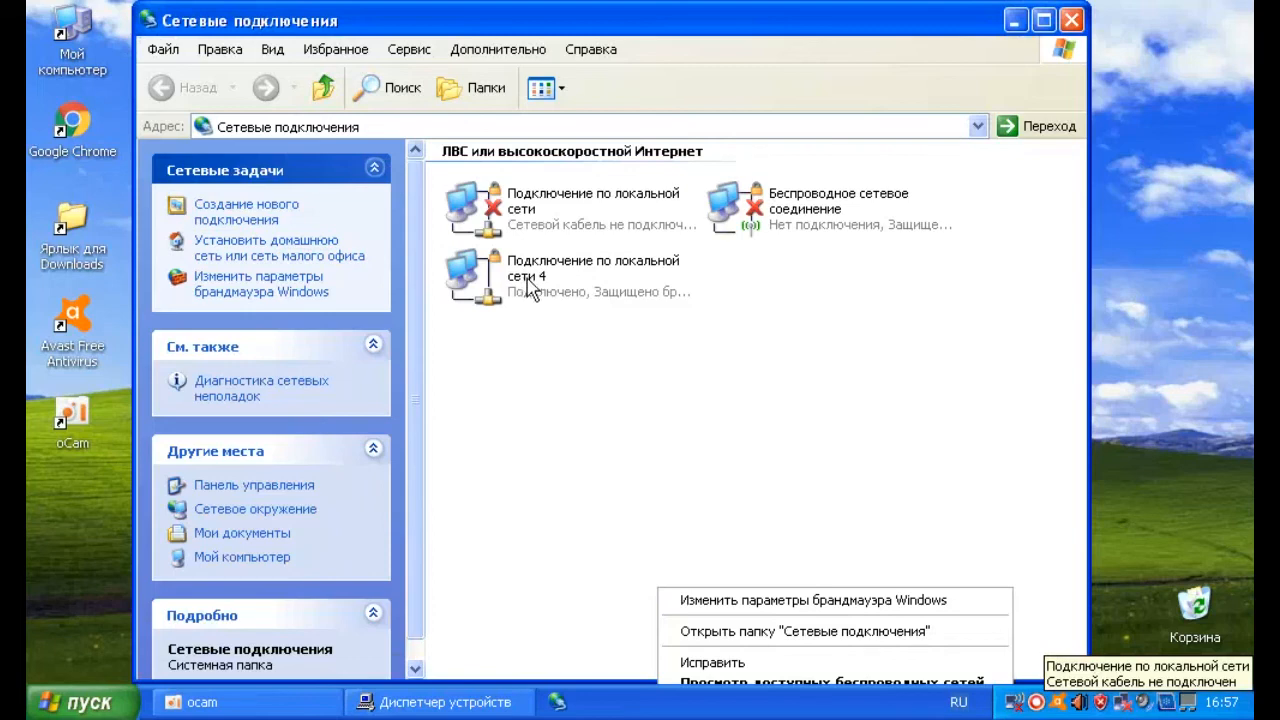
pyautogui.click(712, 662)
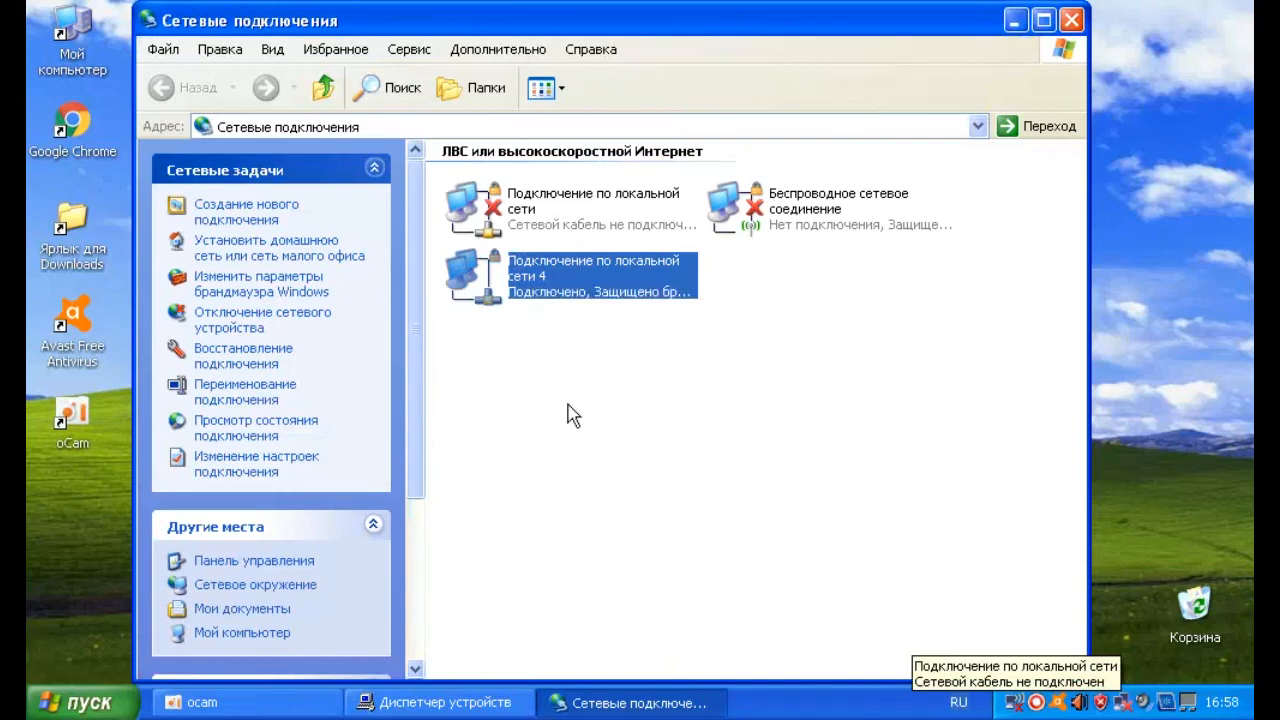
pyautogui.moveTo(564, 390)
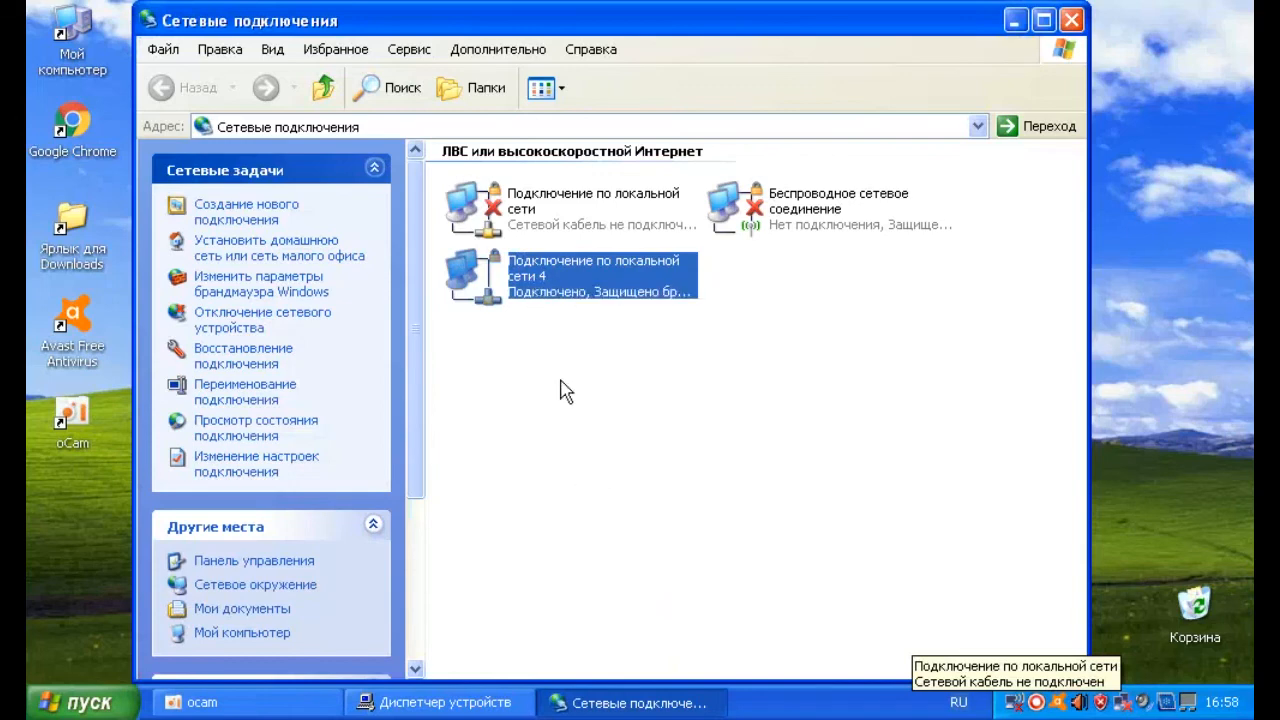
pyautogui.doubleClick(596, 276)
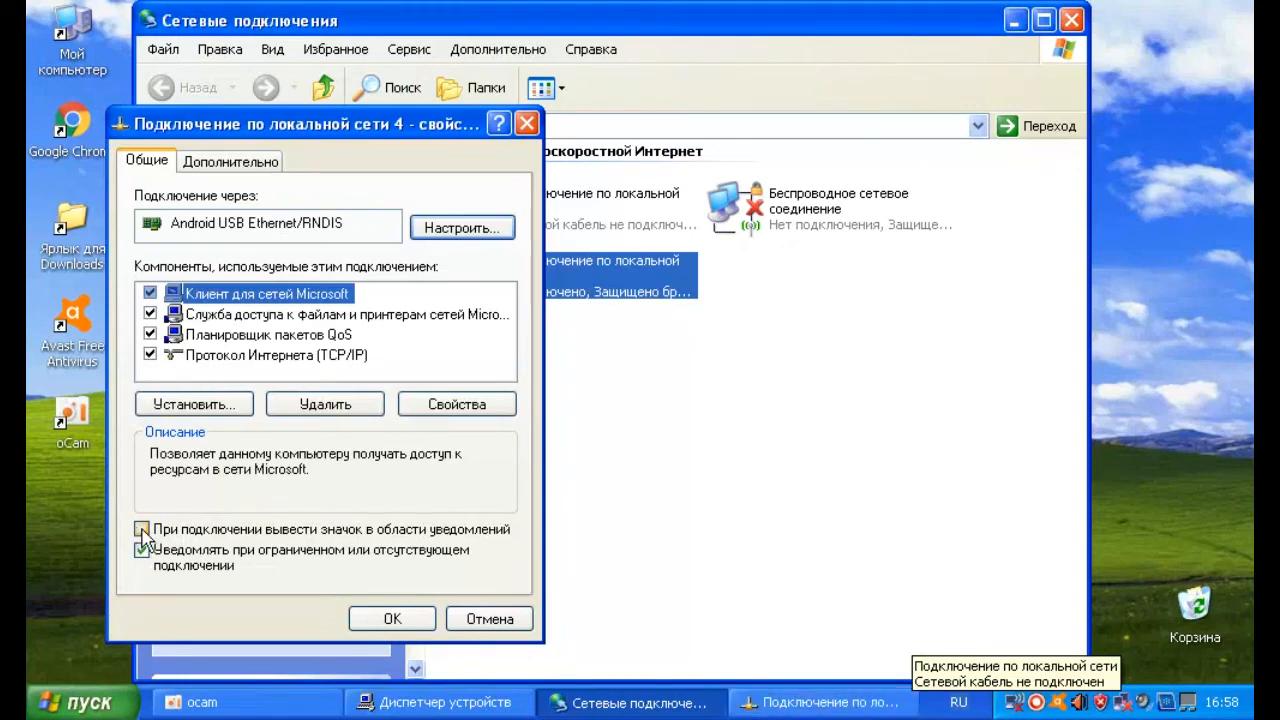
# - Enable 'Show icon in notification area when connected' for Local Area Connection 4 and confirm with OK
pyautogui.click(140, 528)
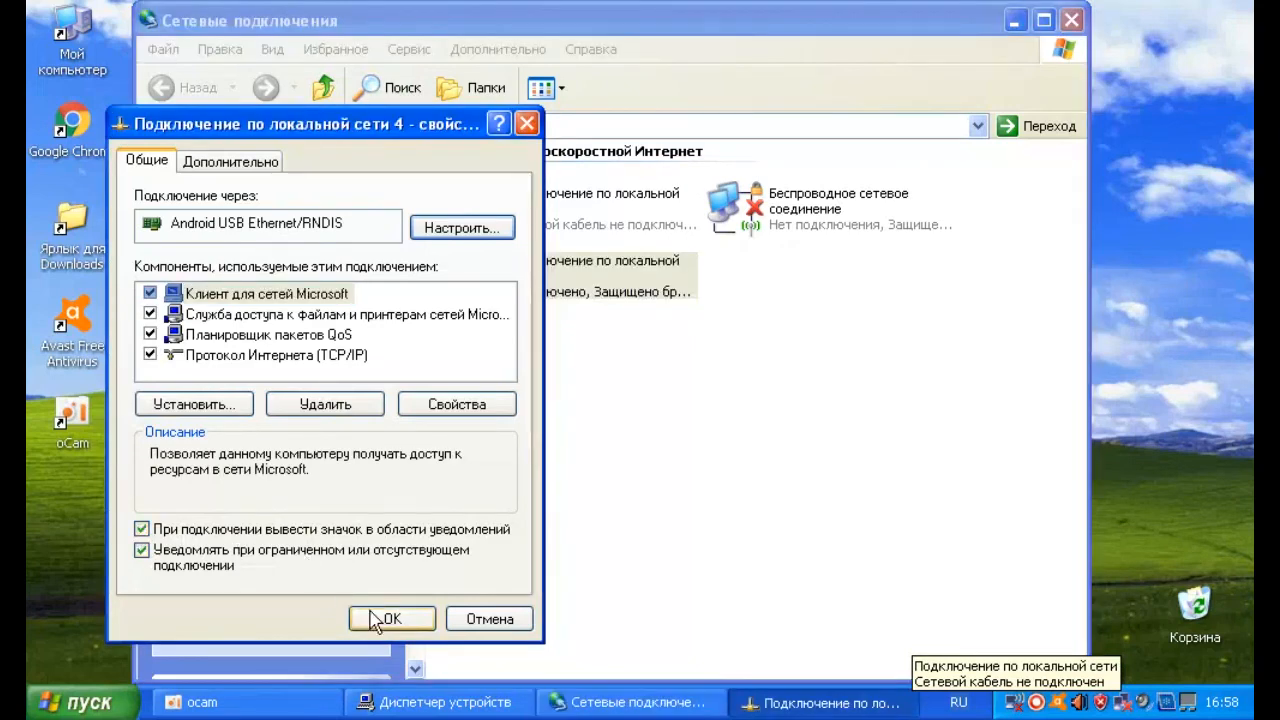
pyautogui.click(392, 618)
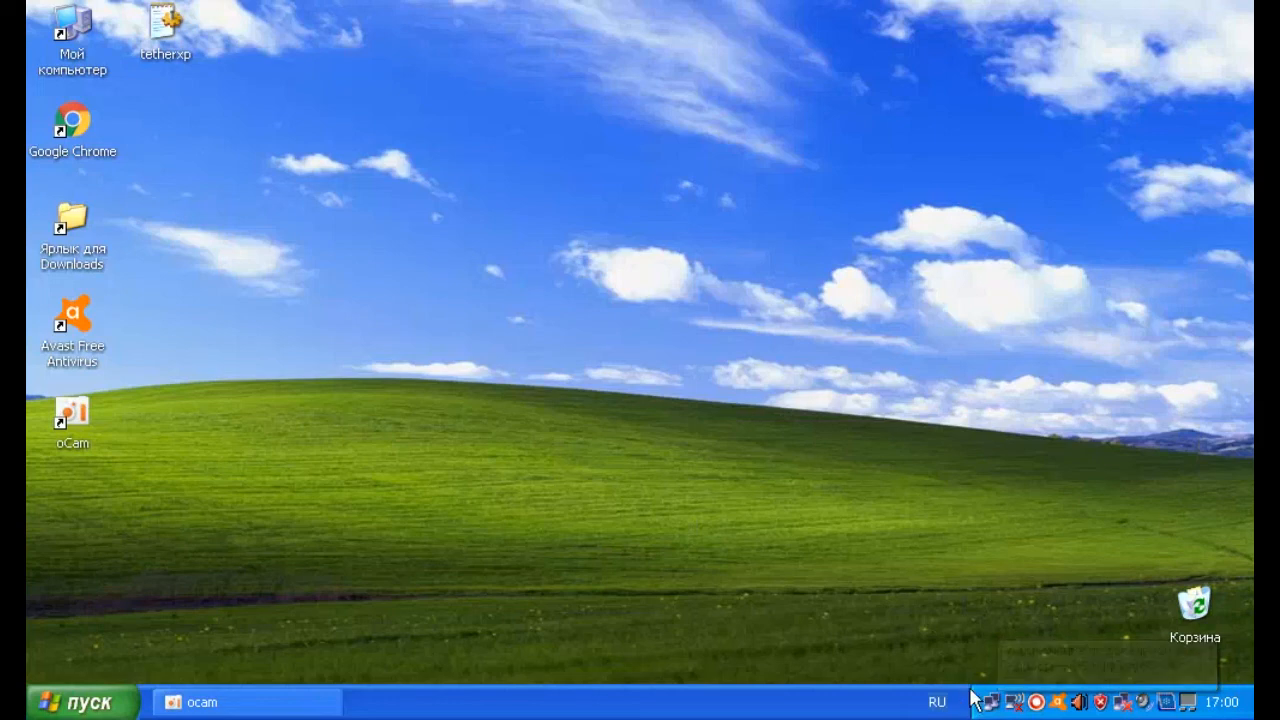